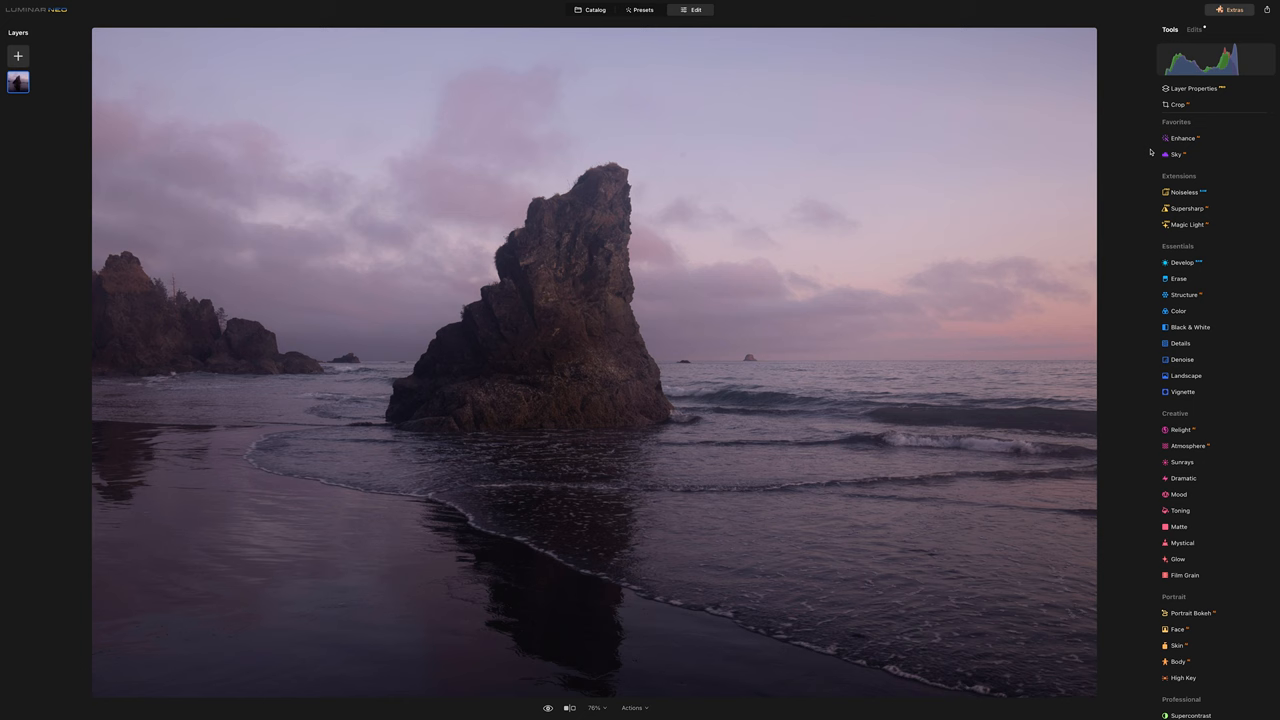
Raise the Enhance Accent on the sea stack photo for a brighter, more vivid and contrasty look
left_click(1180, 262)
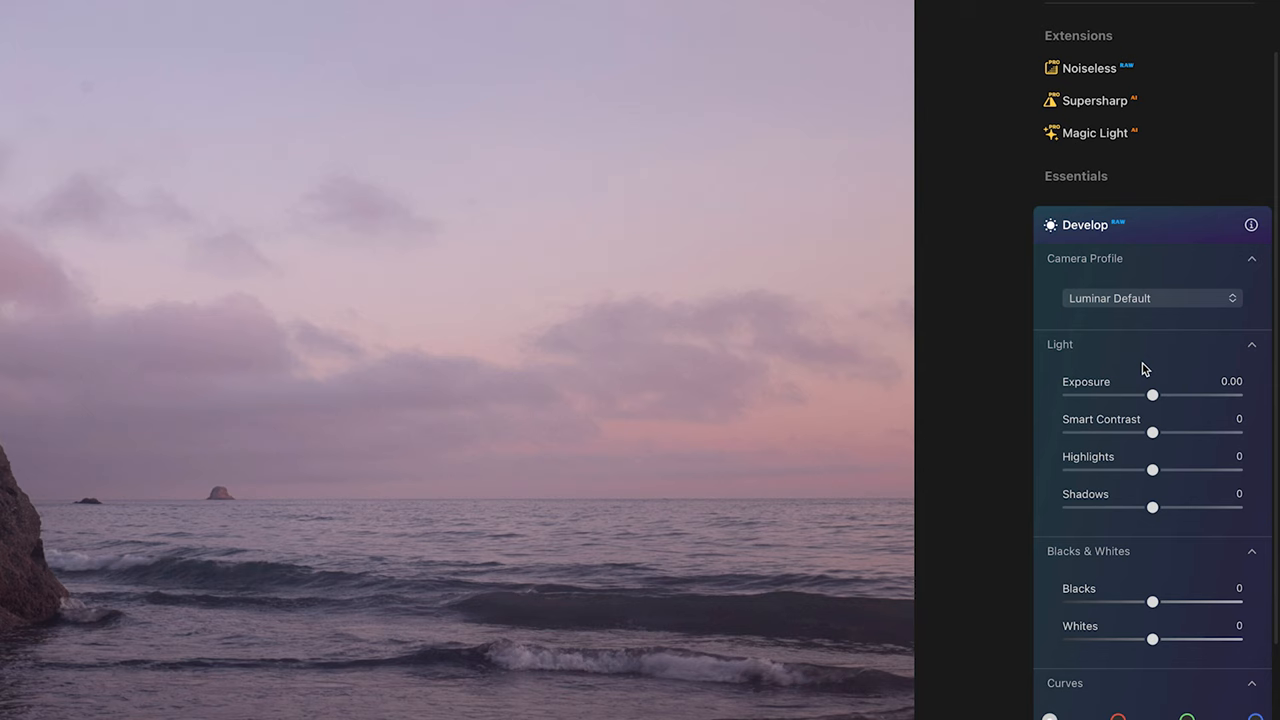
scroll("down", 3)
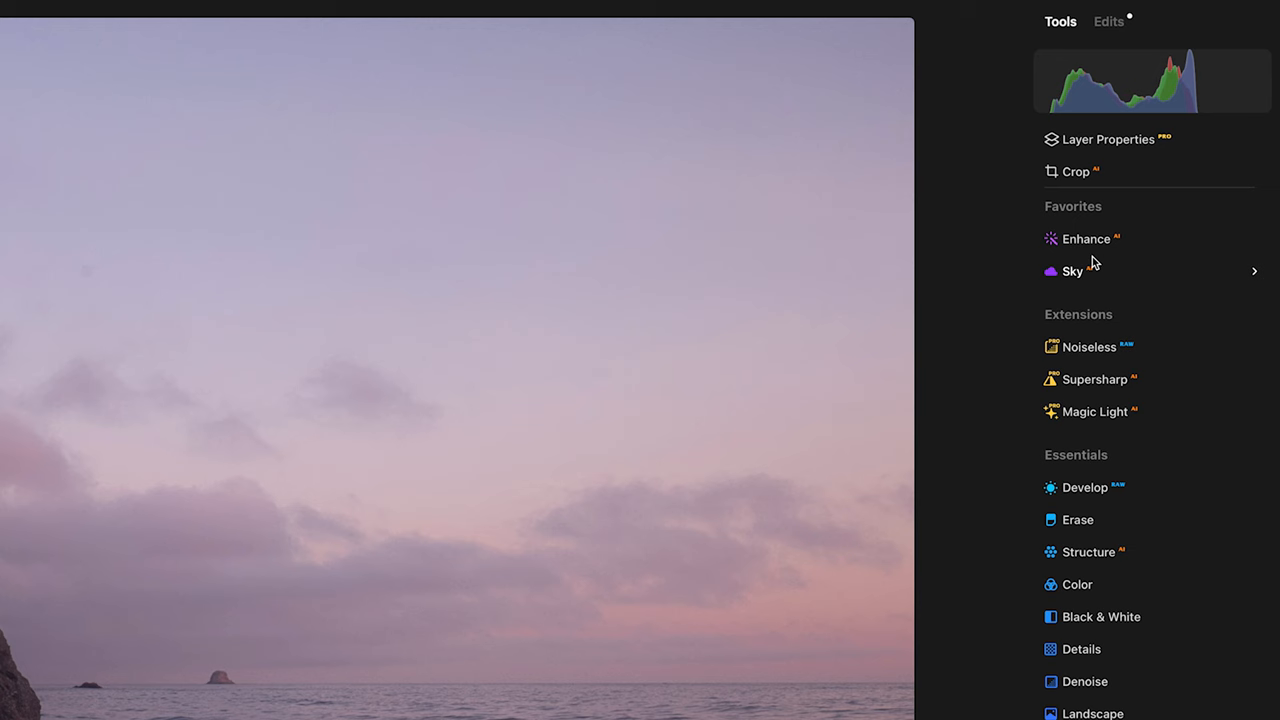
left_click(1084, 238)
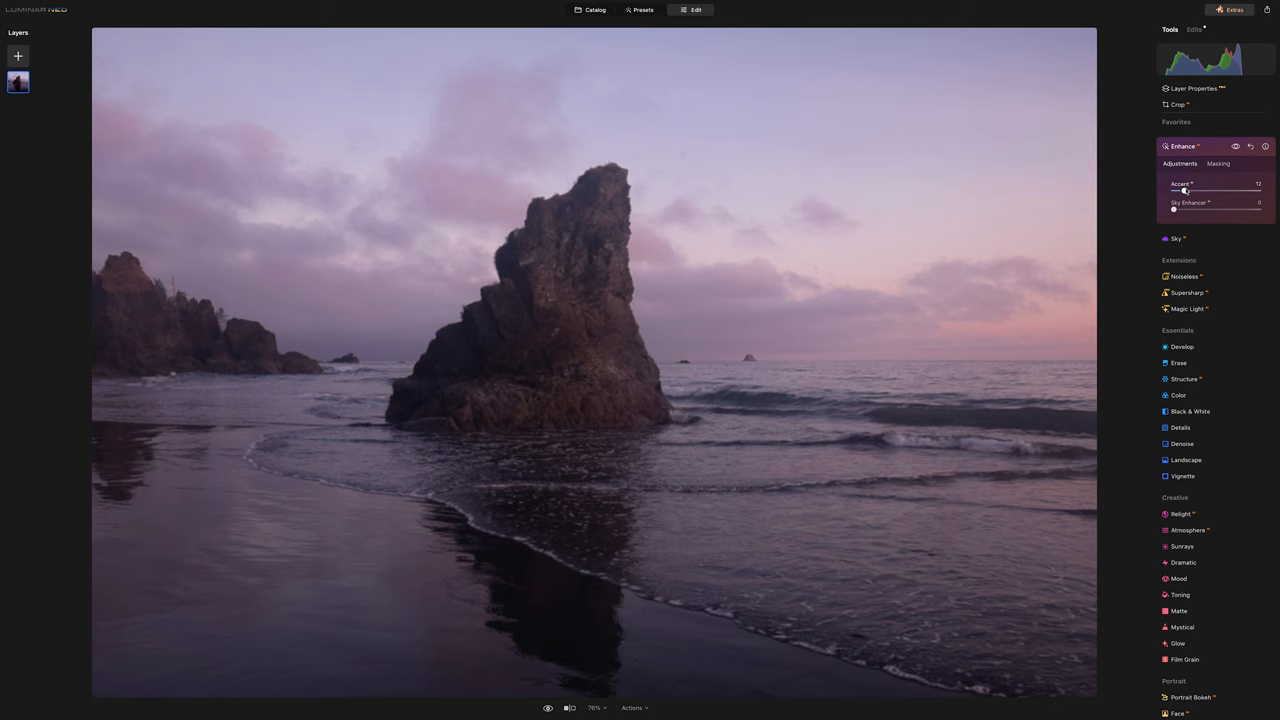
left_click_drag(1186, 190, 1234, 190)
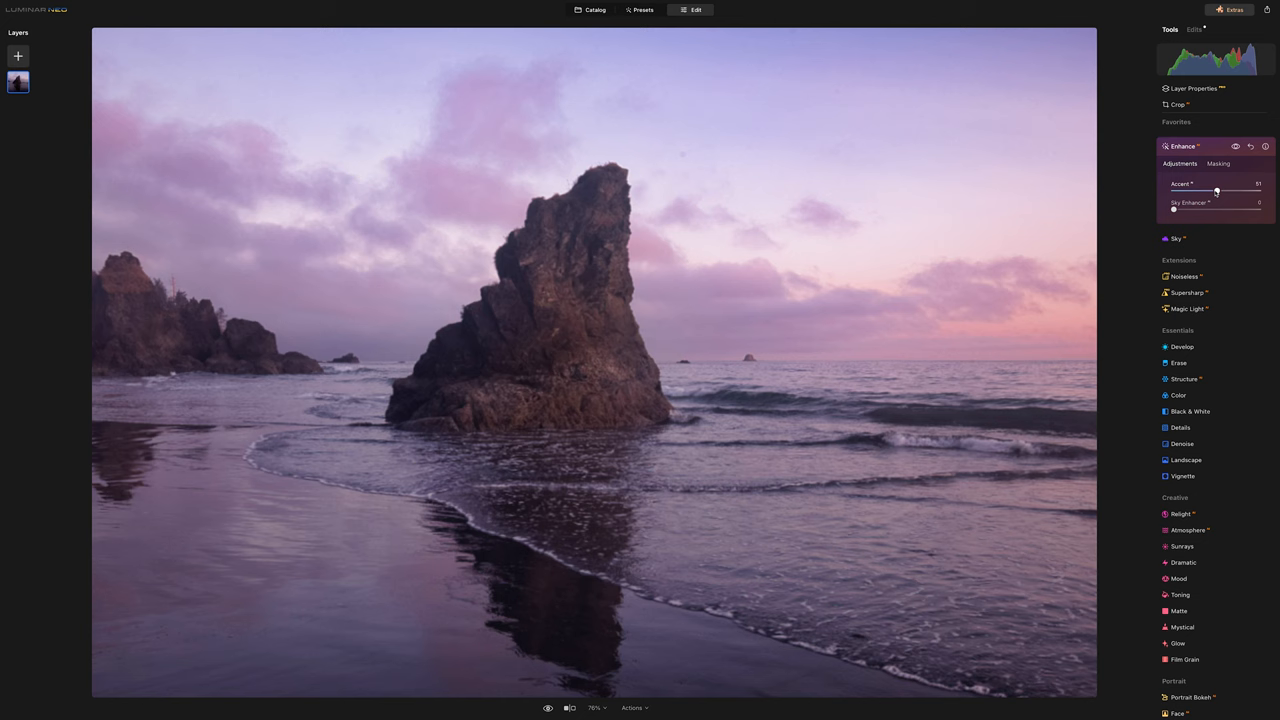
left_click_drag(1216, 192, 1216, 192)
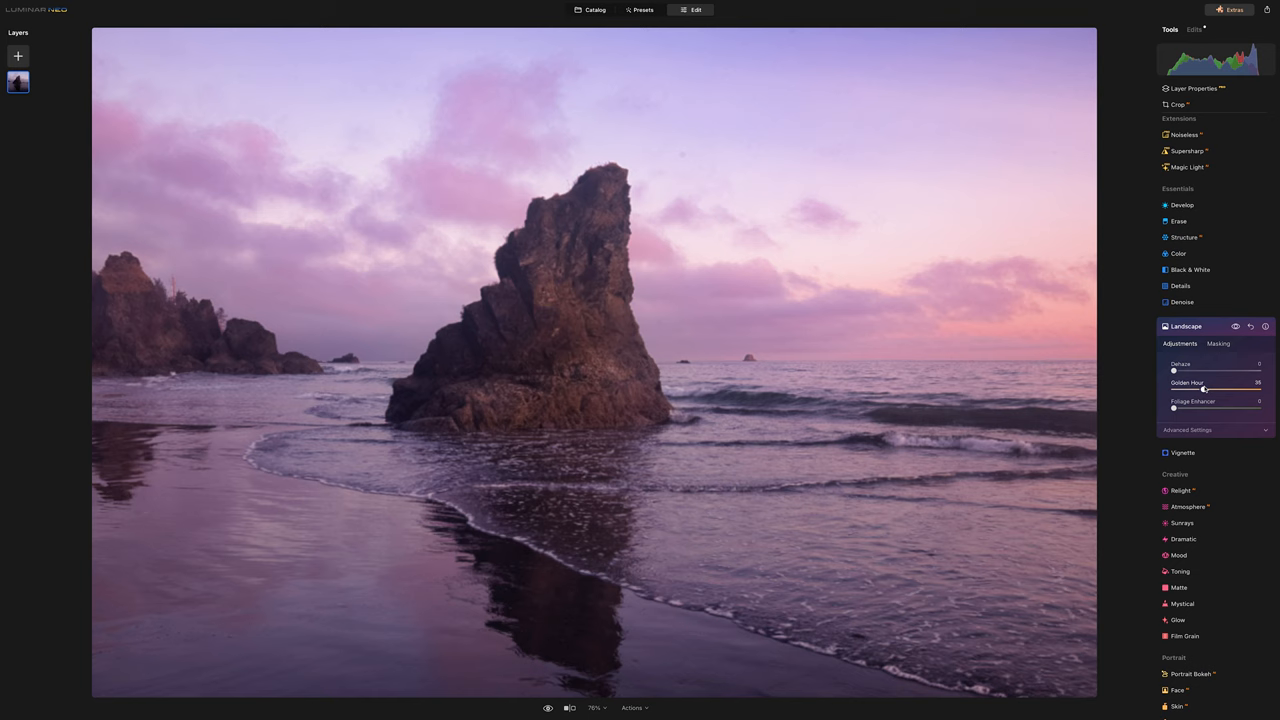
Push a Landscape slider up to enrich the pink sky and water colours
left_click_drag(1204, 388, 1216, 388)
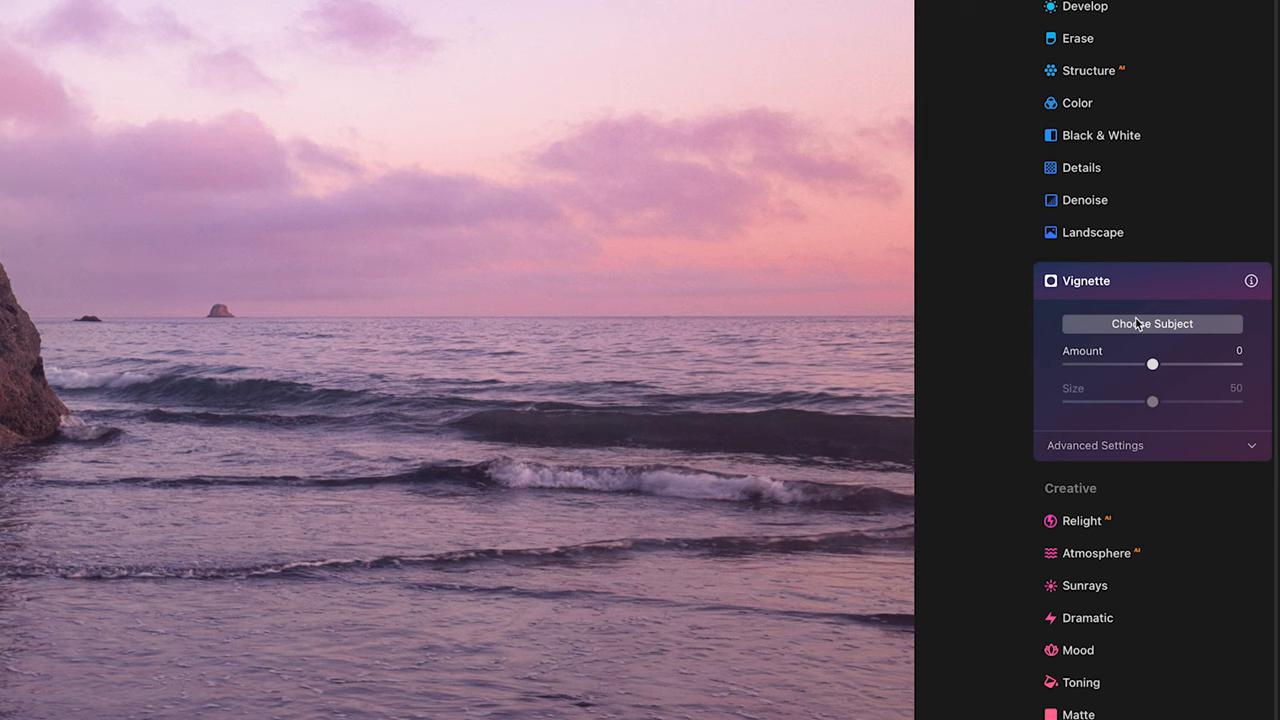
Set Vignette Amount to about -73 and tune Roundness, Feather and Inner Light in Advanced Settings
left_click_drag(1152, 364, 1098, 364)
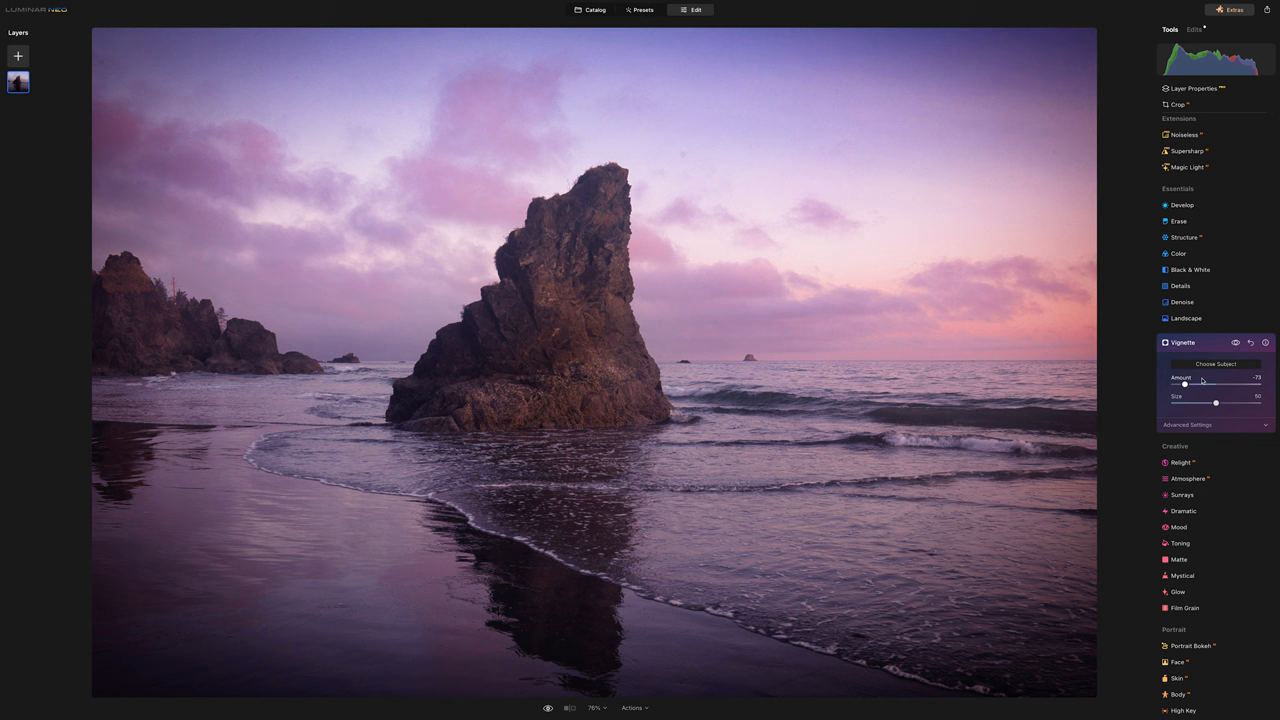
left_click(1214, 424)
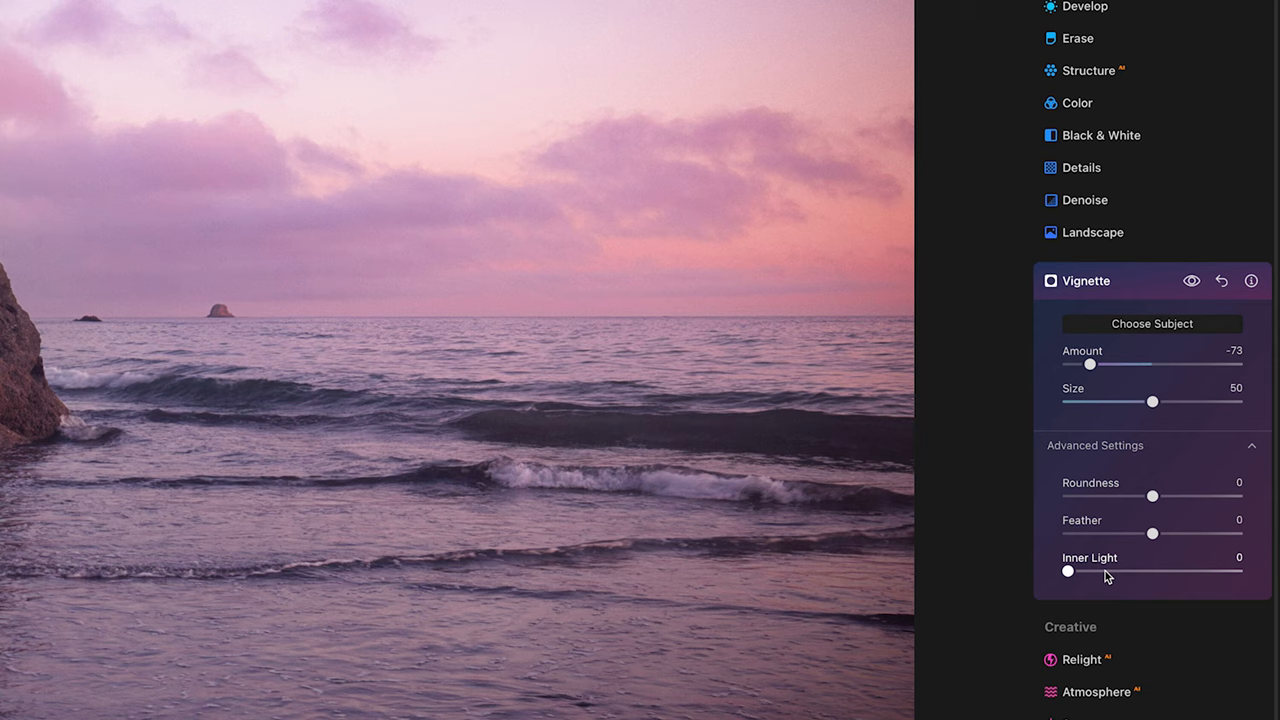
left_click_drag(1068, 572, 1108, 572)
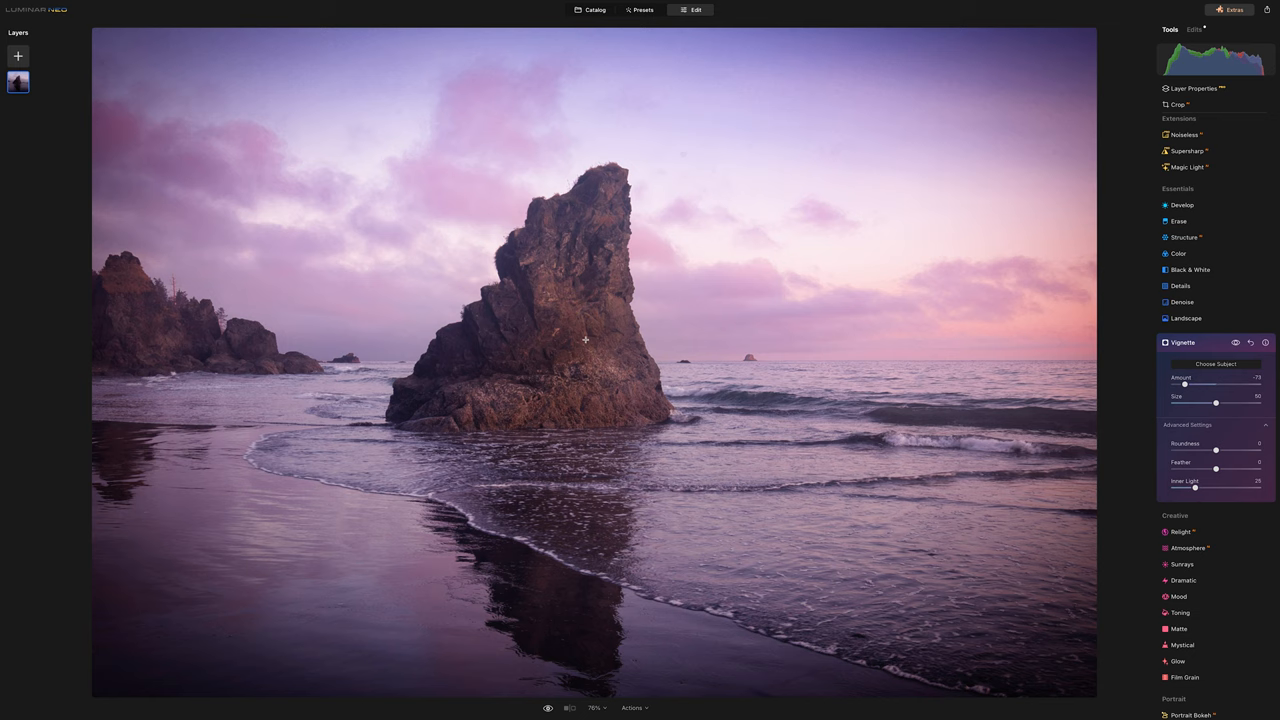
left_click_drag(1156, 384, 1208, 384)
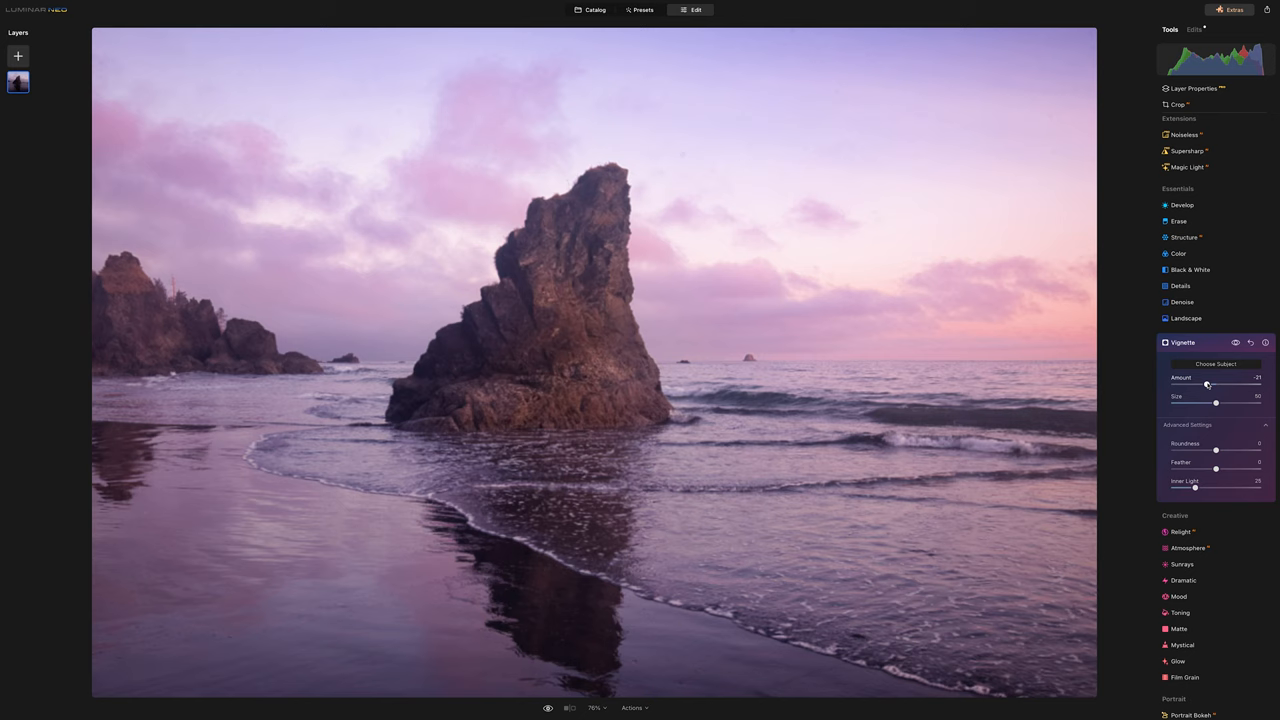
left_click_drag(1210, 384, 1204, 384)
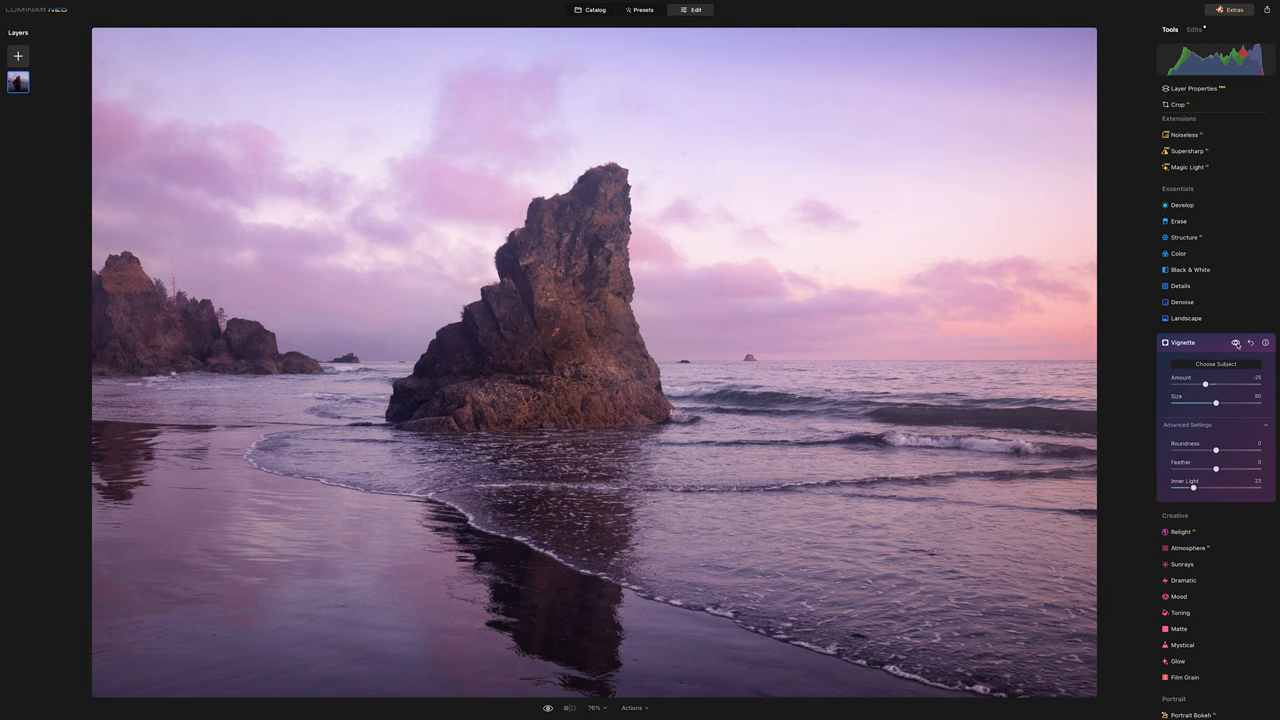
left_click_drag(1192, 488, 1196, 488)
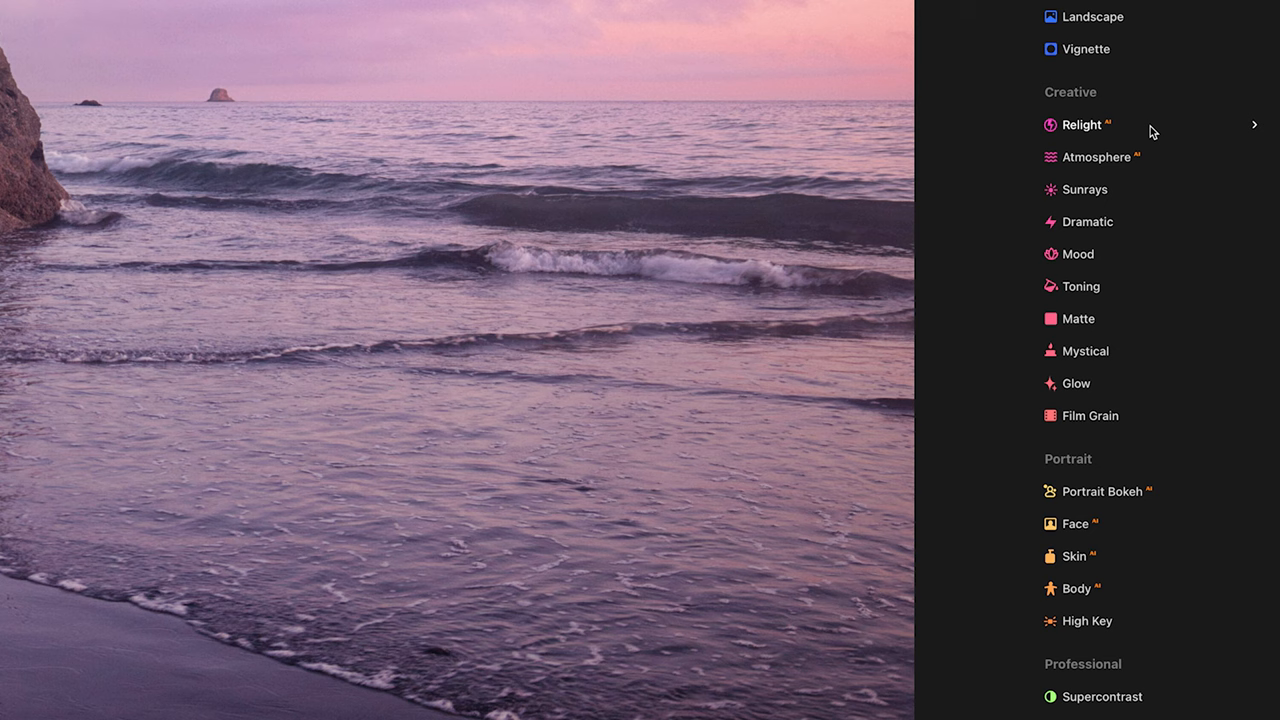
Adjust Relight's Brightness Near, Brightness Far and Depth so the foreground sand and water end darker
left_click(1080, 124)
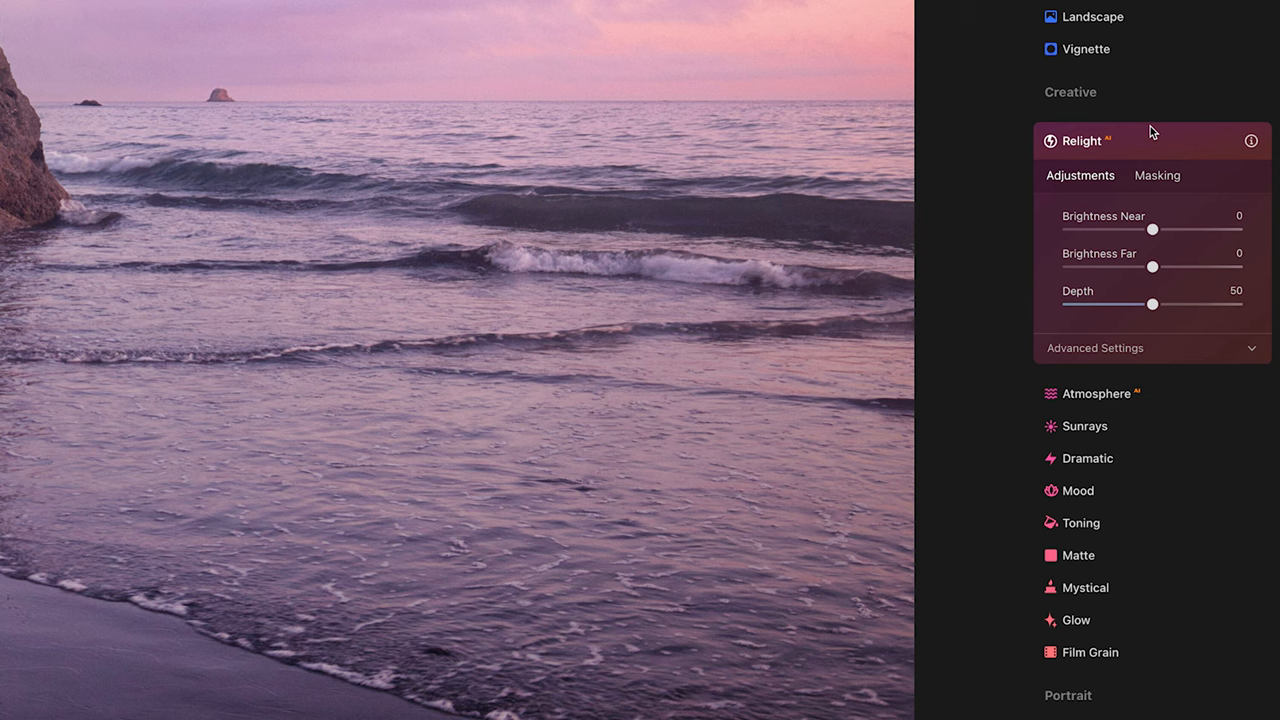
mouse_move(1150, 252)
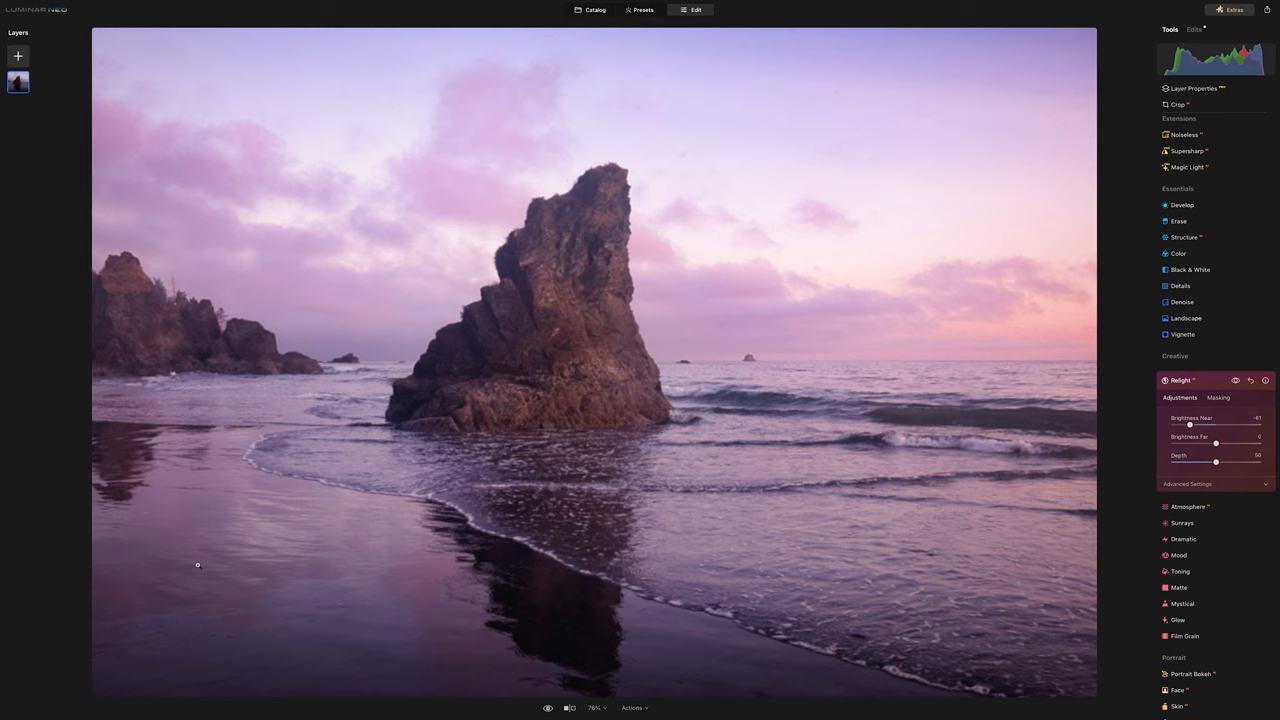
left_click_drag(1188, 424, 1184, 424)
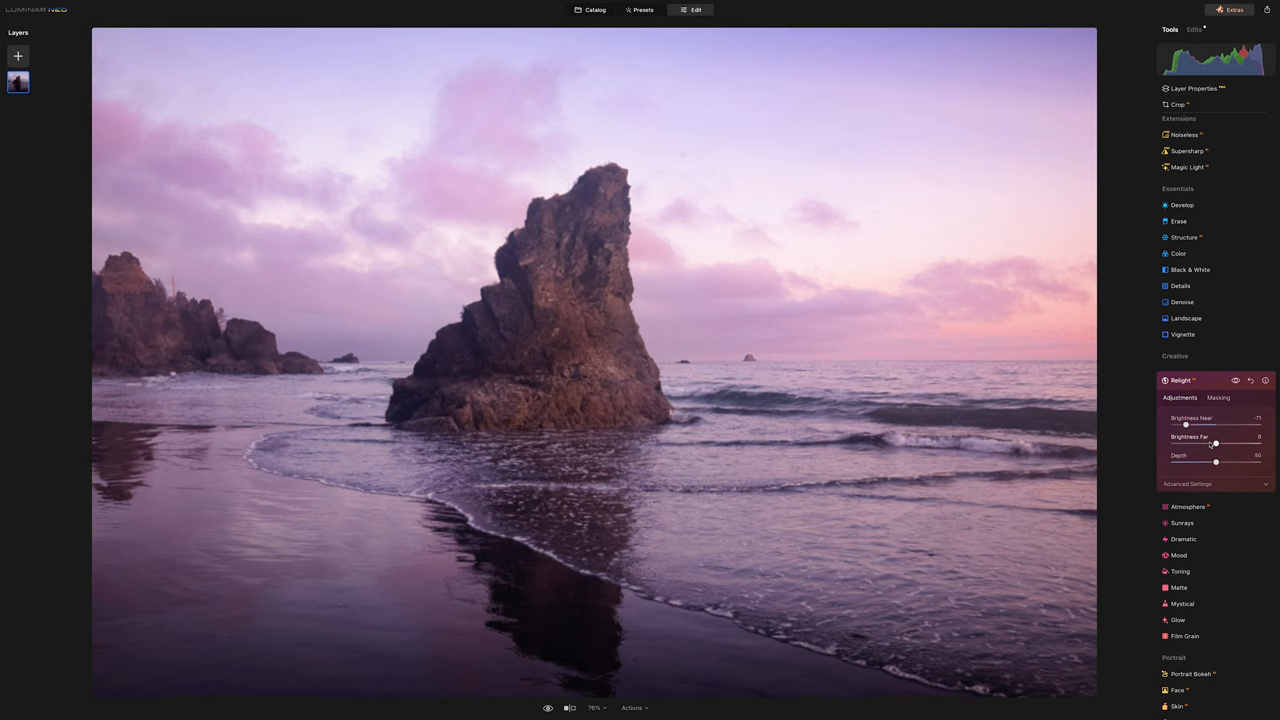
left_click_drag(1216, 444, 1228, 444)
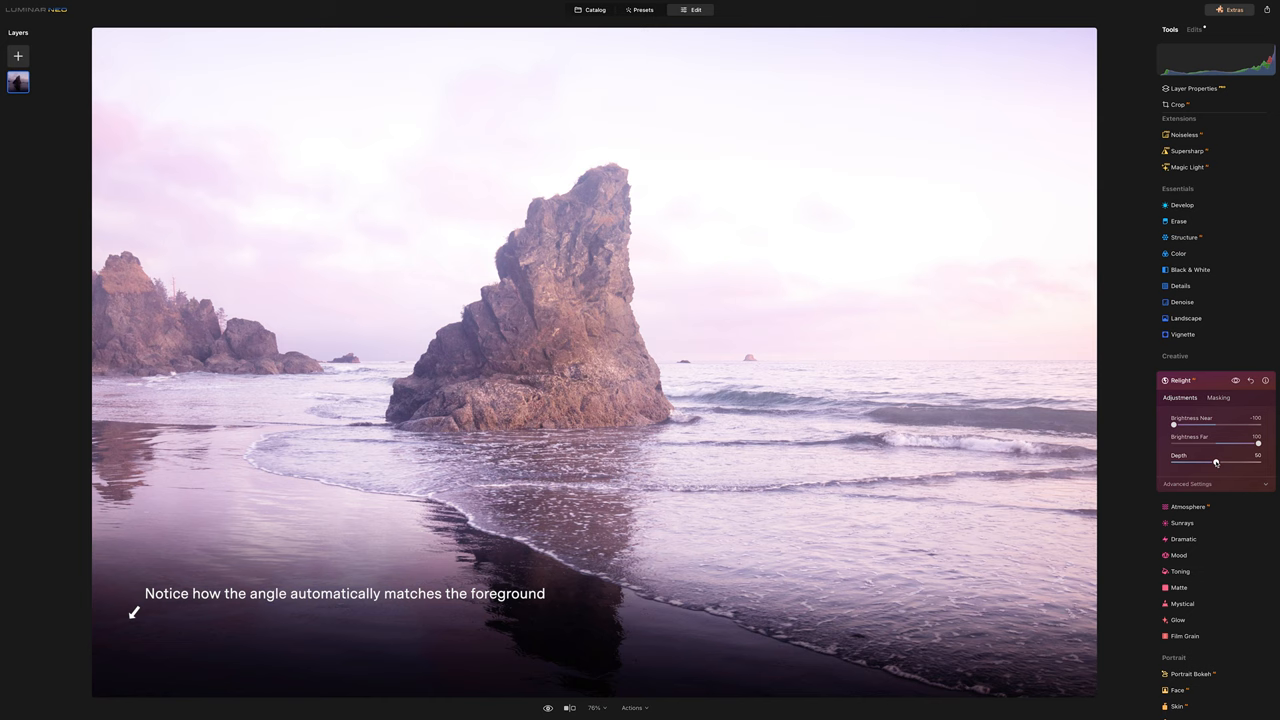
left_click_drag(1216, 462, 1200, 462)
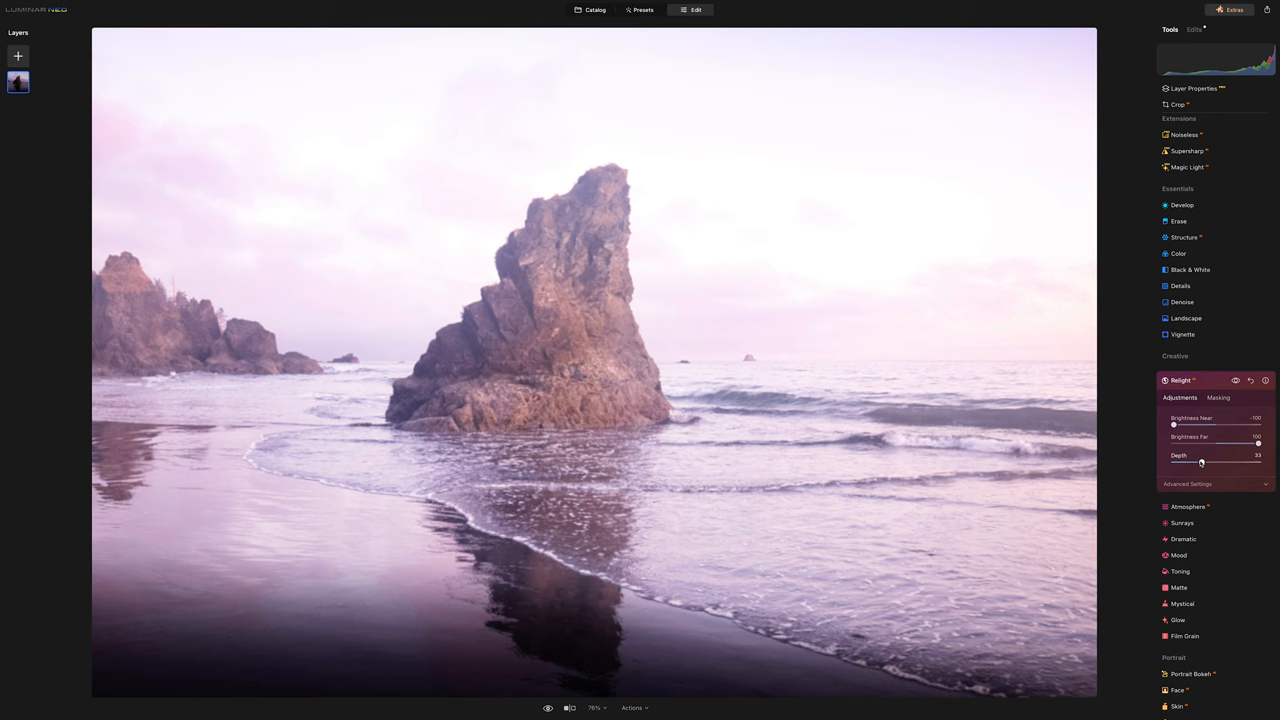
left_click_drag(1200, 462, 1256, 462)
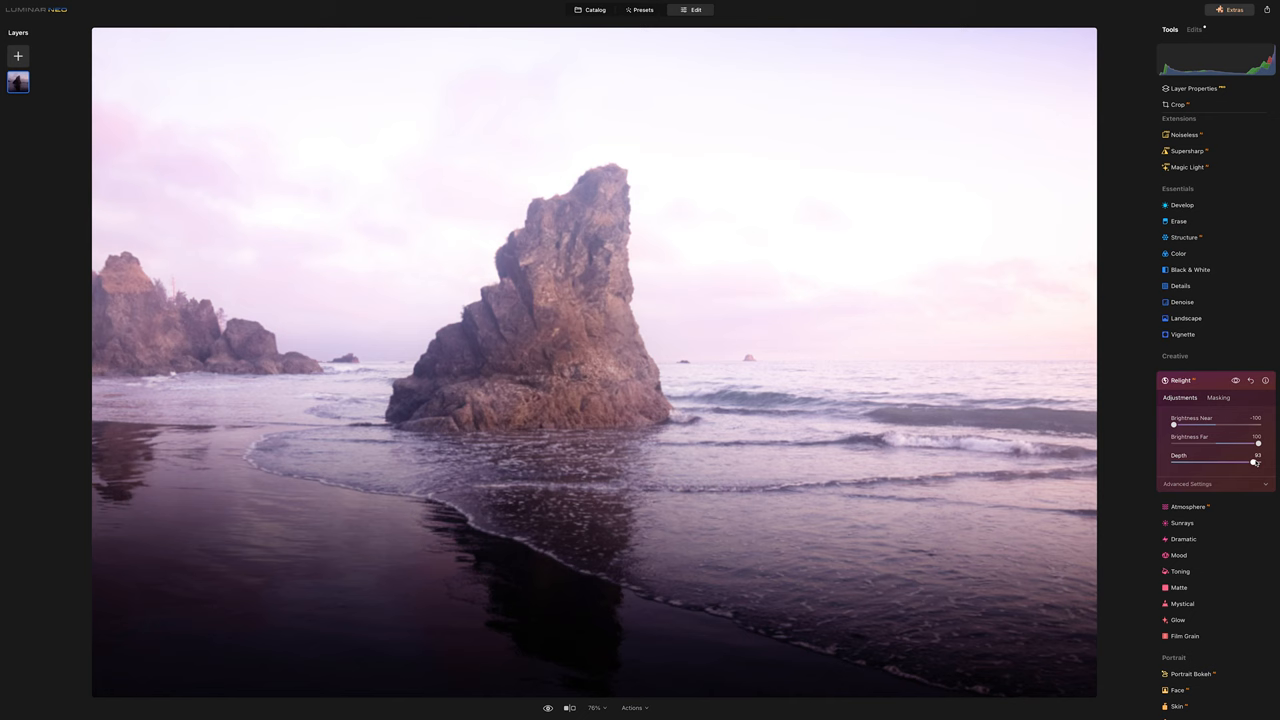
left_click_drag(1256, 462, 1236, 462)
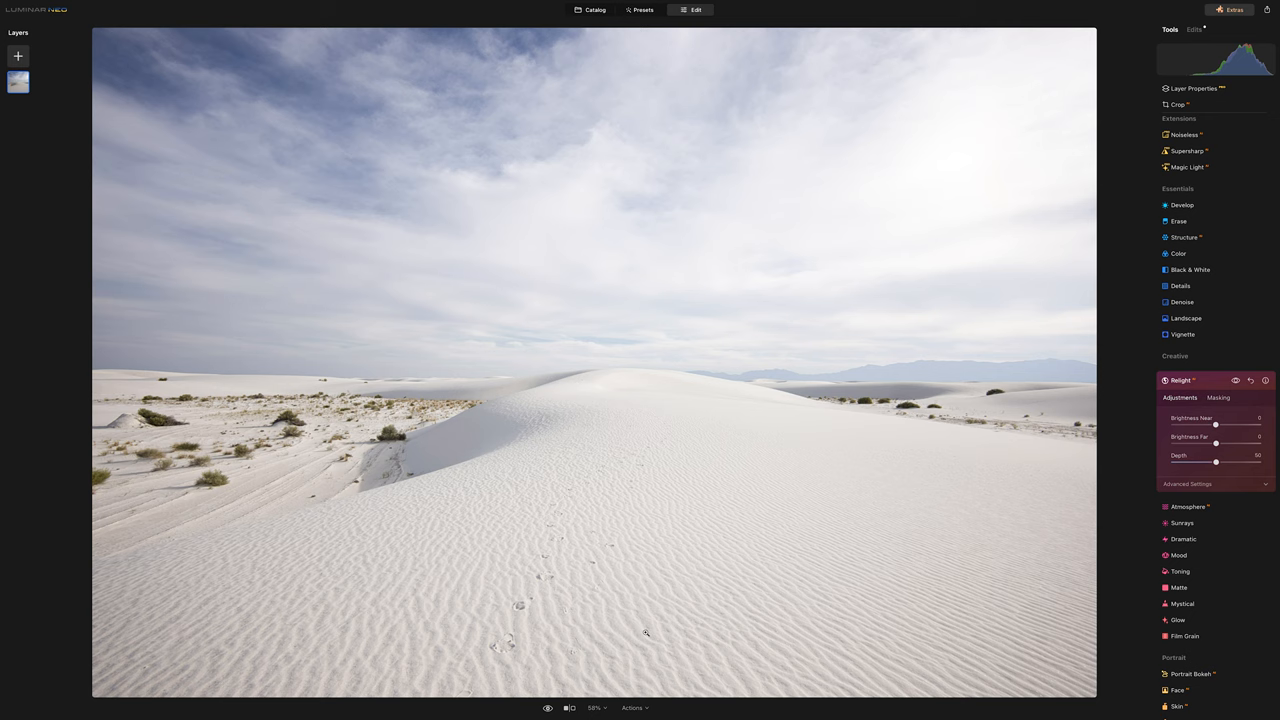
Lower Brightness Near and raise Brightness Far on the white sand dune photo
left_click_drag(1216, 424, 1204, 424)
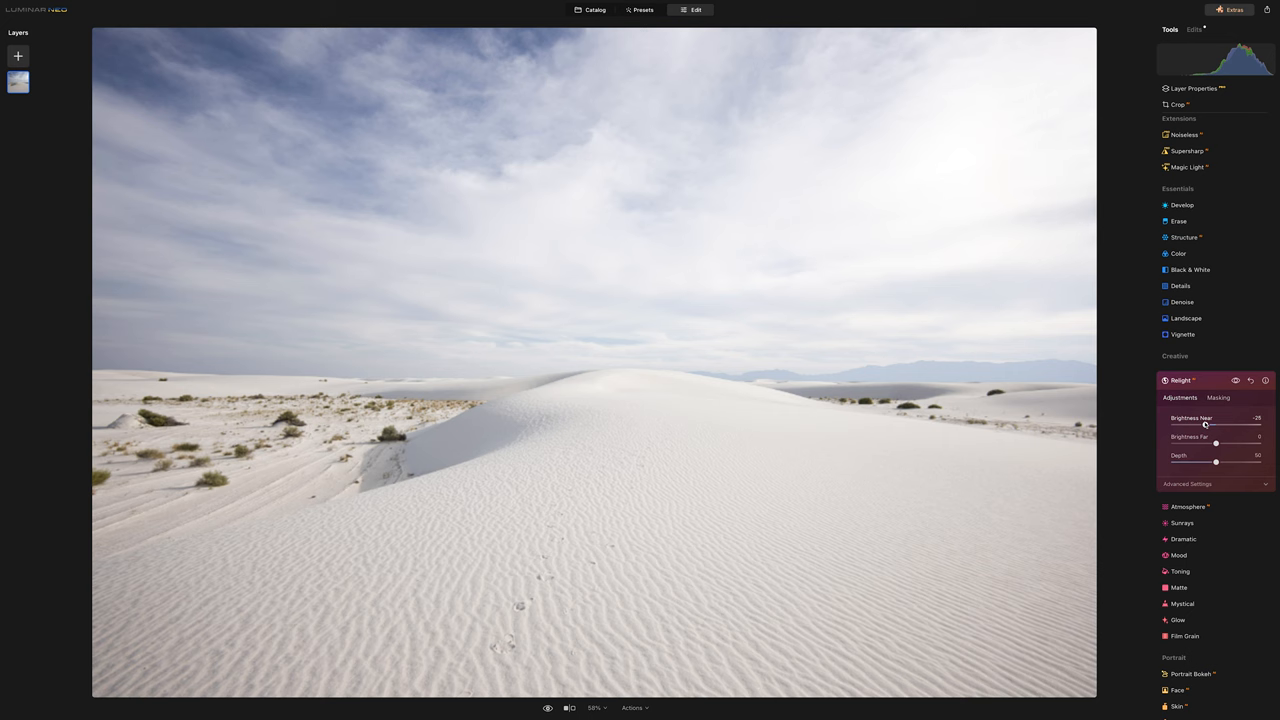
left_click_drag(1204, 424, 1194, 424)
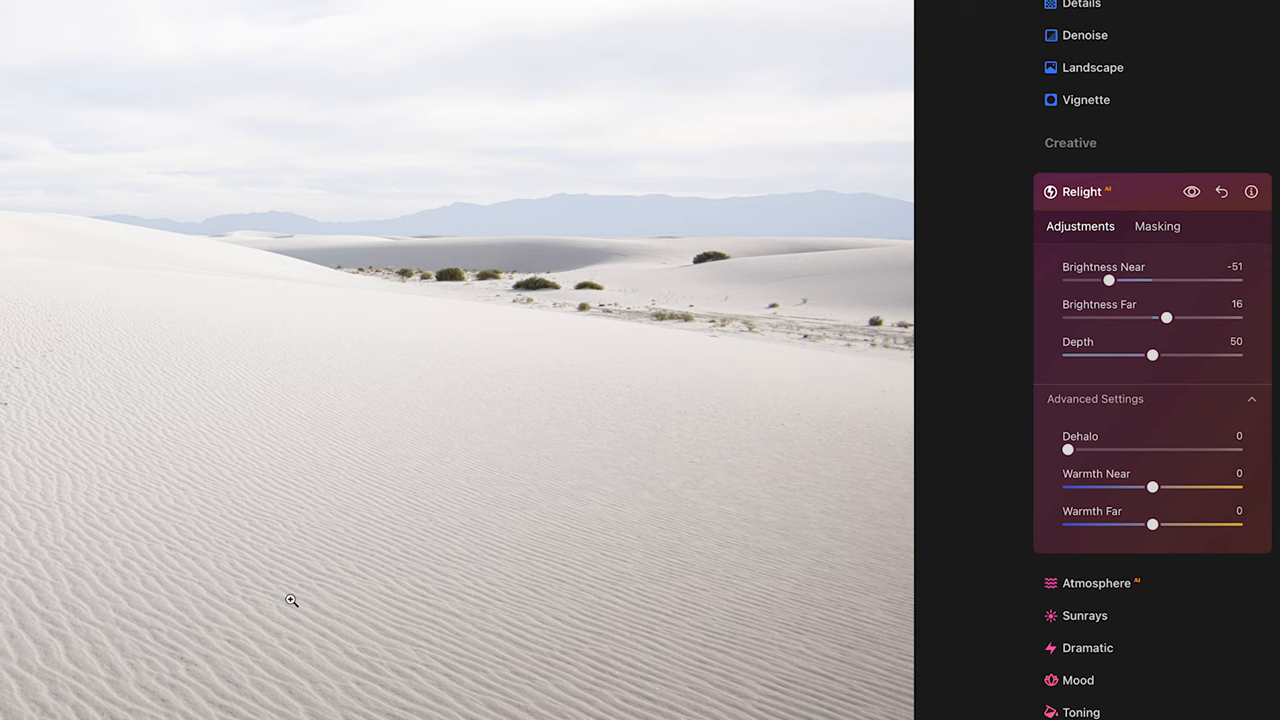
Adjust Relight's advanced Warmth Near and Warmth Far for the sand and distant dunes
left_click_drag(1152, 488, 1136, 488)
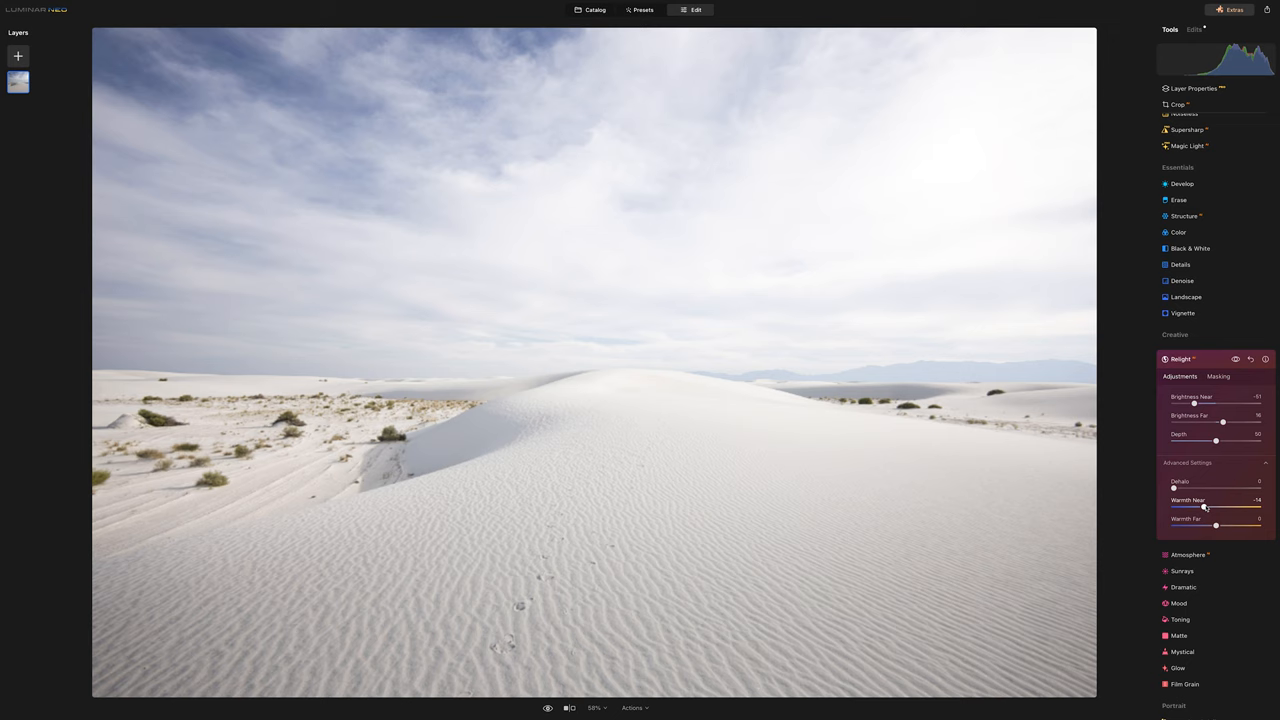
left_click_drag(1216, 524, 1220, 524)
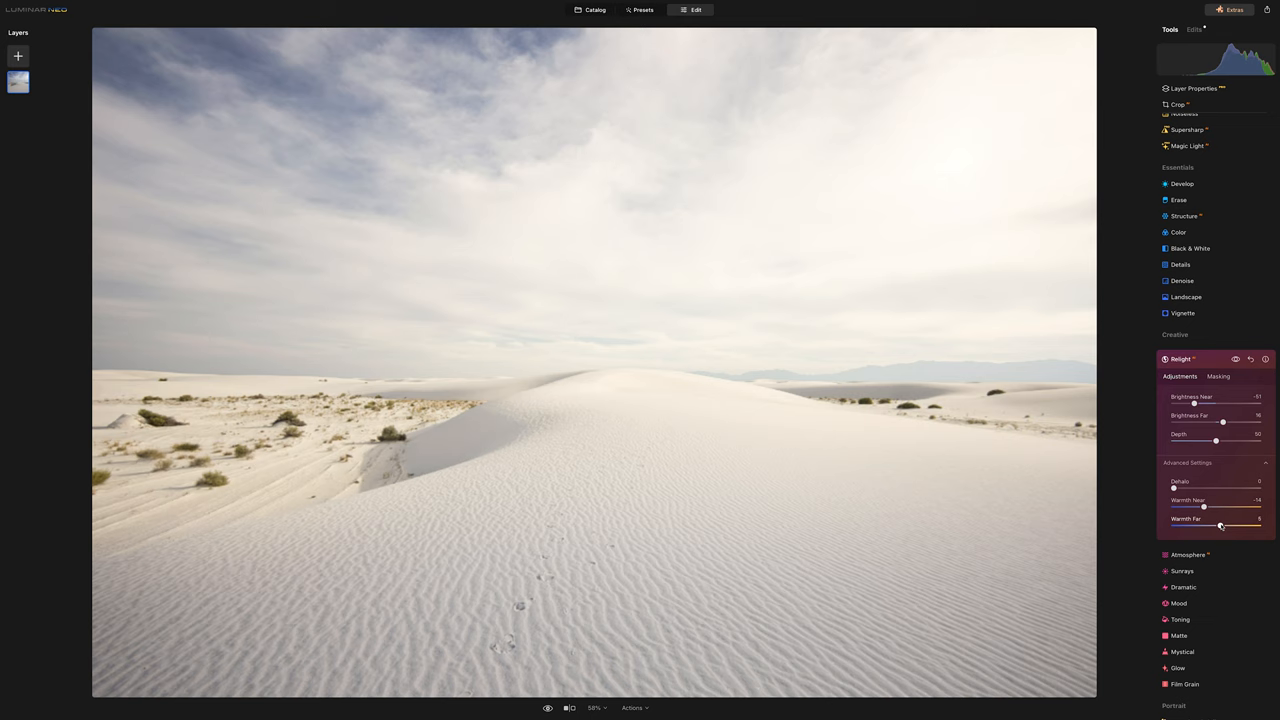
left_click_drag(1220, 524, 1216, 524)
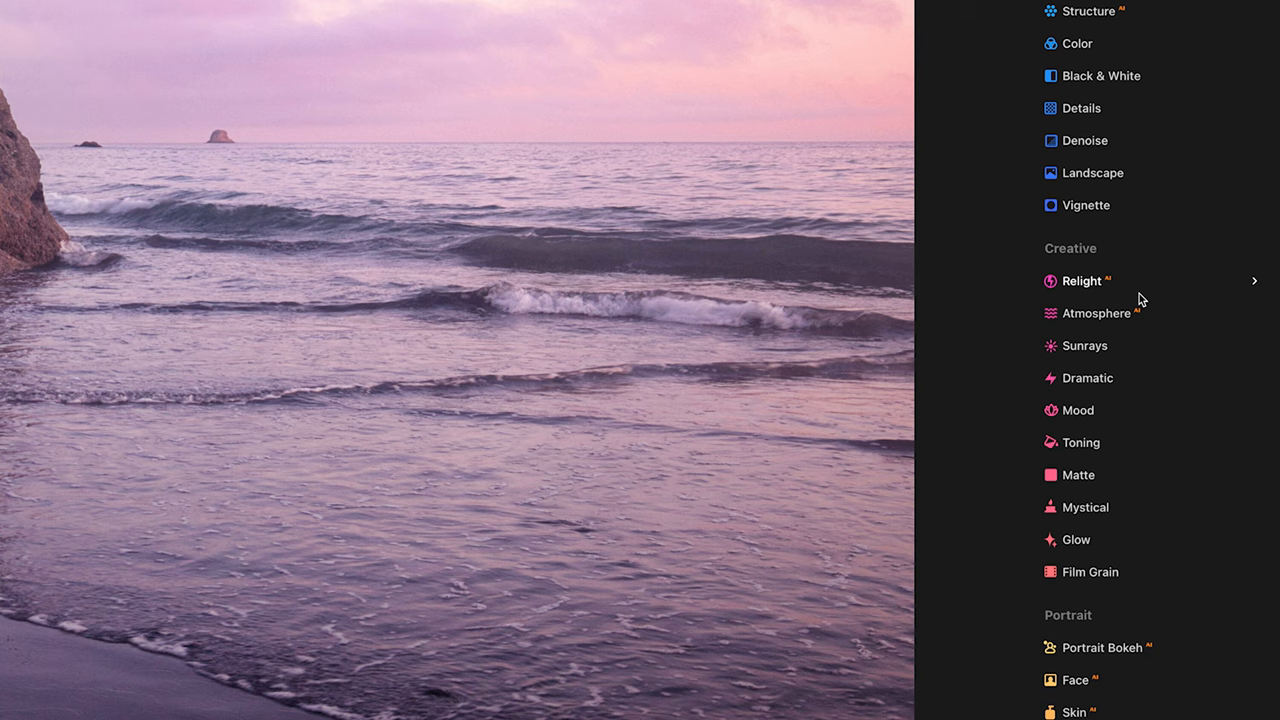
Apply Atmosphere to the beach photo and pick a fog type from the Mode dropdown
left_click(1092, 312)
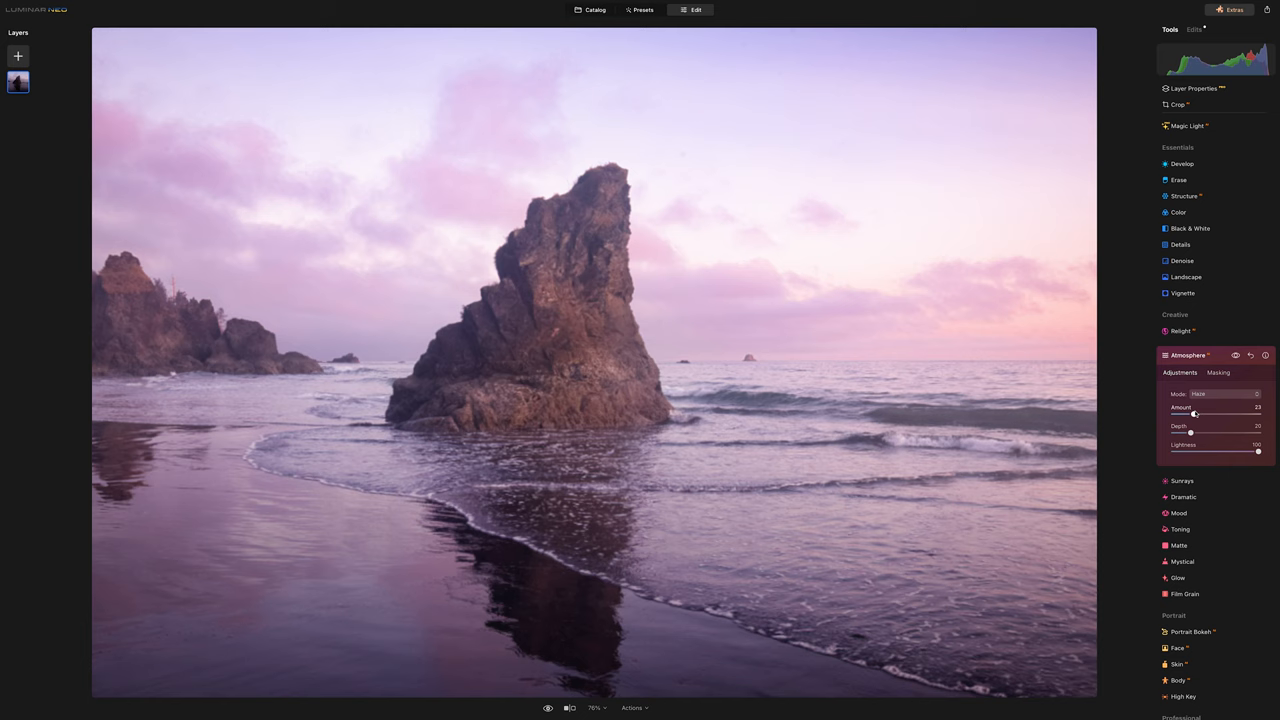
left_click(1216, 394)
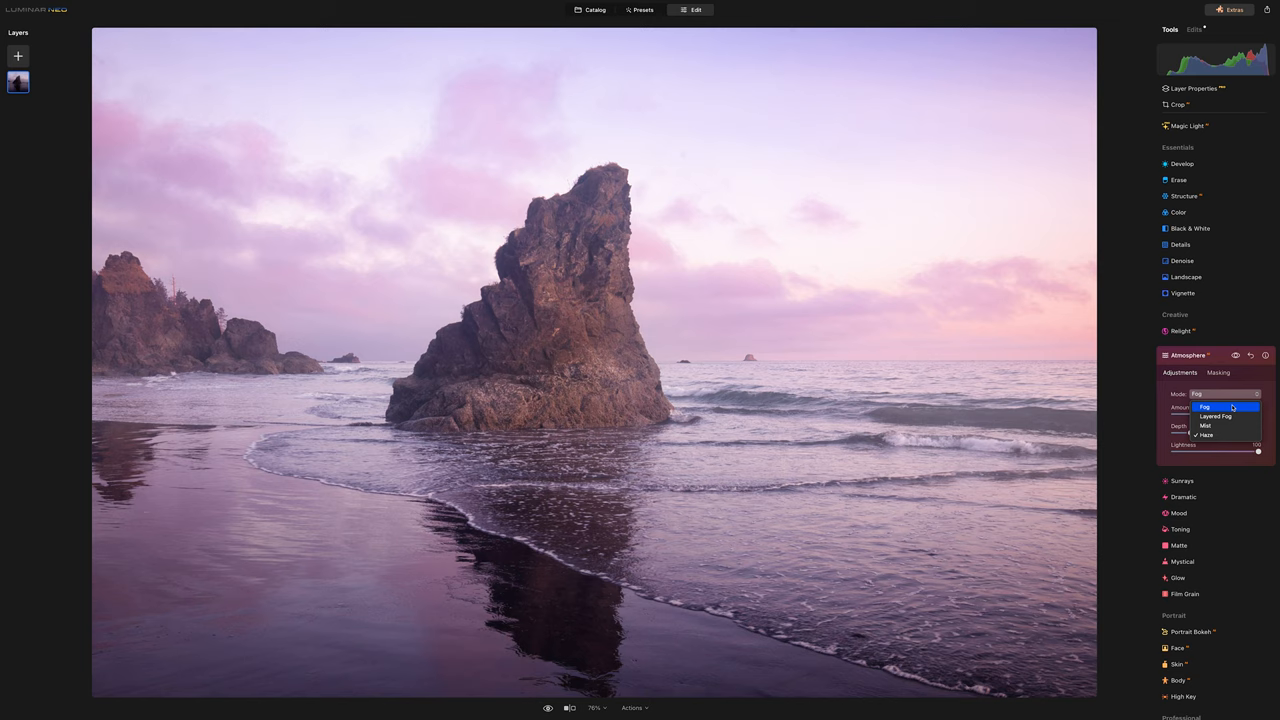
left_click(1212, 418)
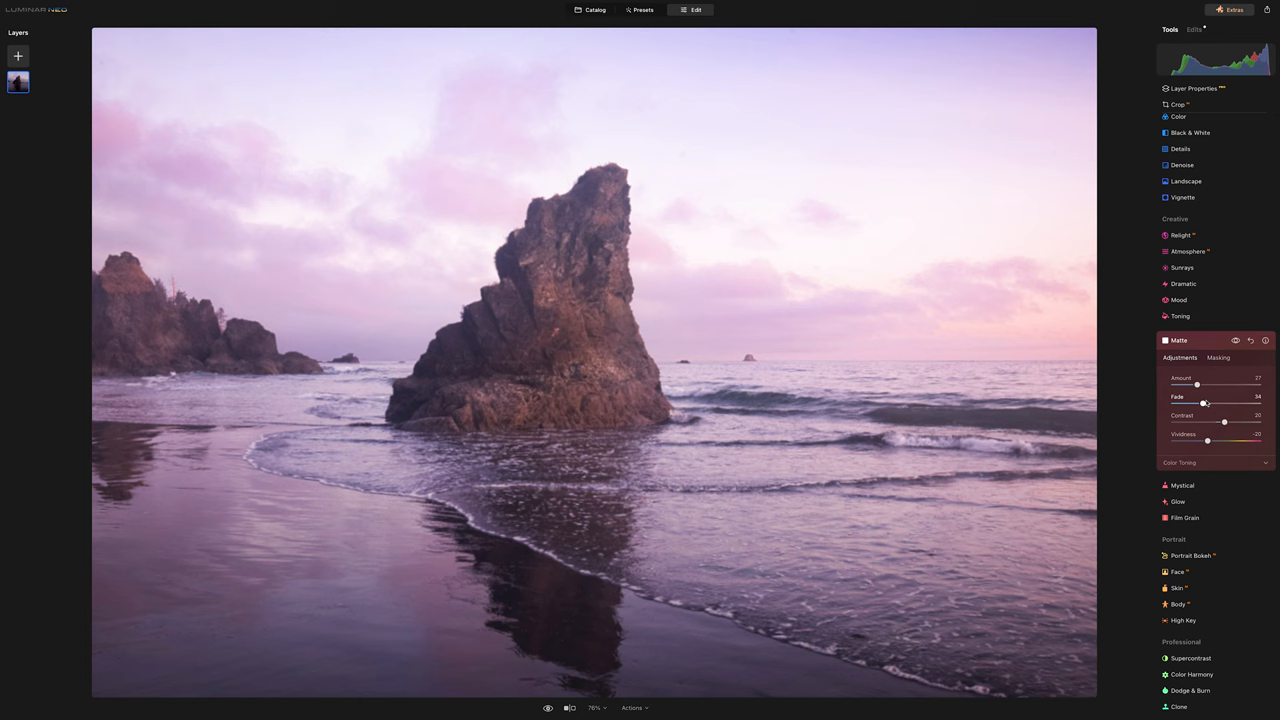
Apply a Matte fade to soften the beach photo's tones
left_click_drag(1204, 404, 1220, 404)
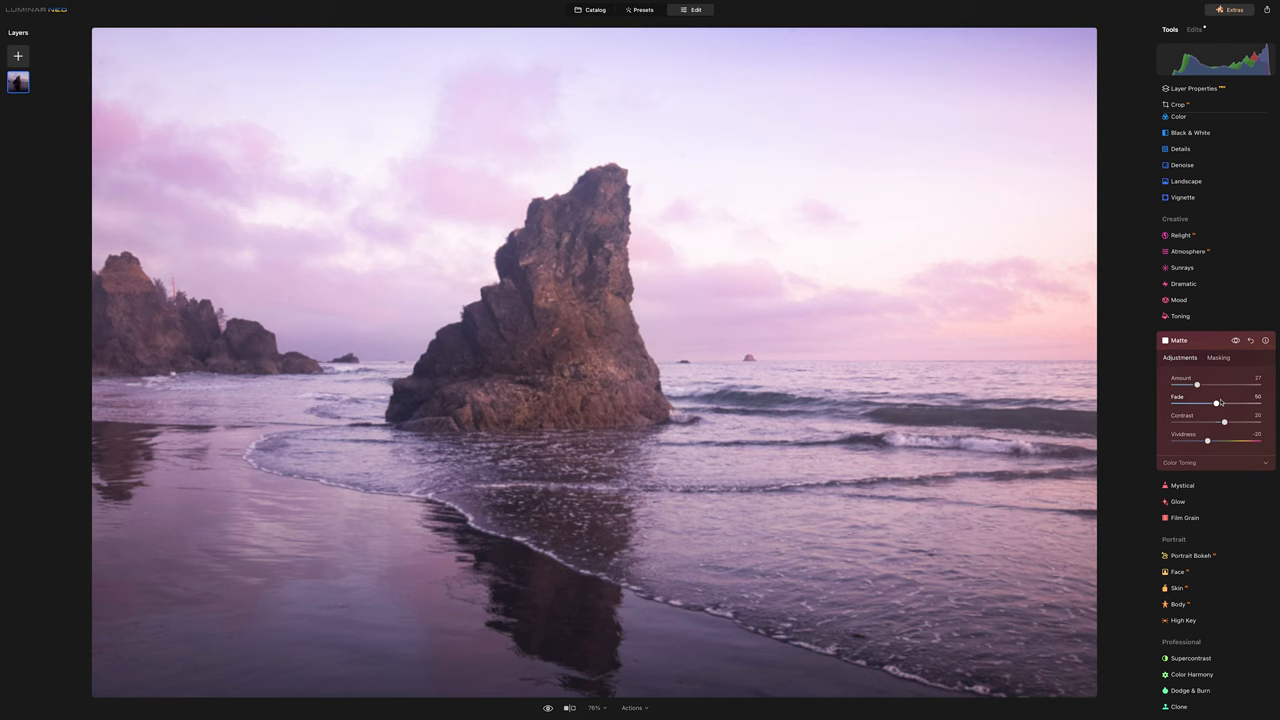
left_click_drag(1216, 404, 1224, 404)
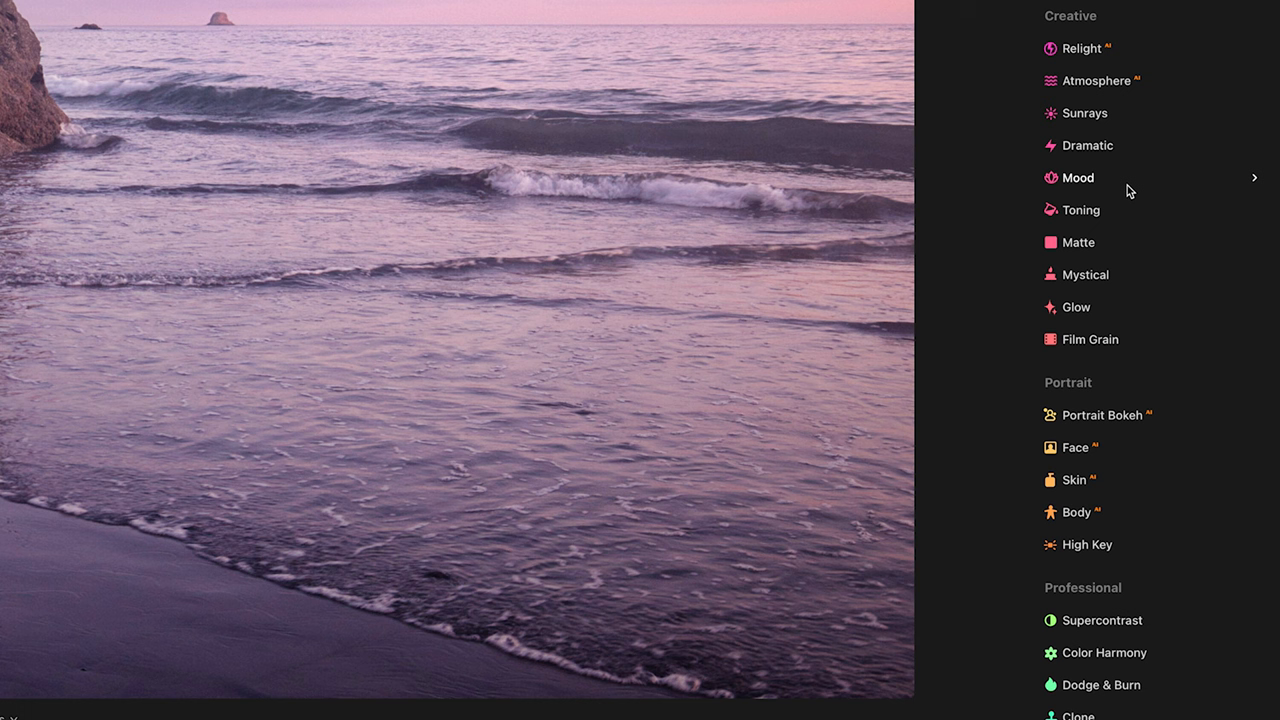
Add Glow and tune its amount, softness, brightness, contrast and warmth in Advanced Settings
left_click(1076, 308)
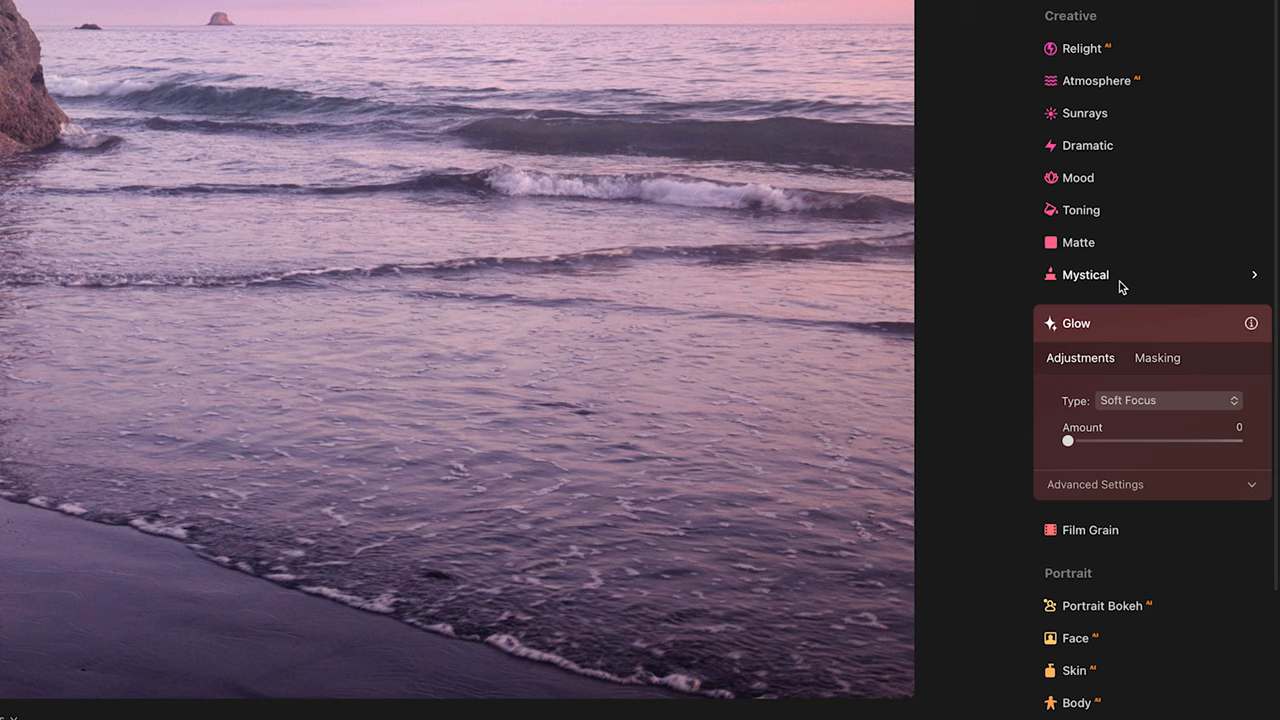
scroll("down", 3)
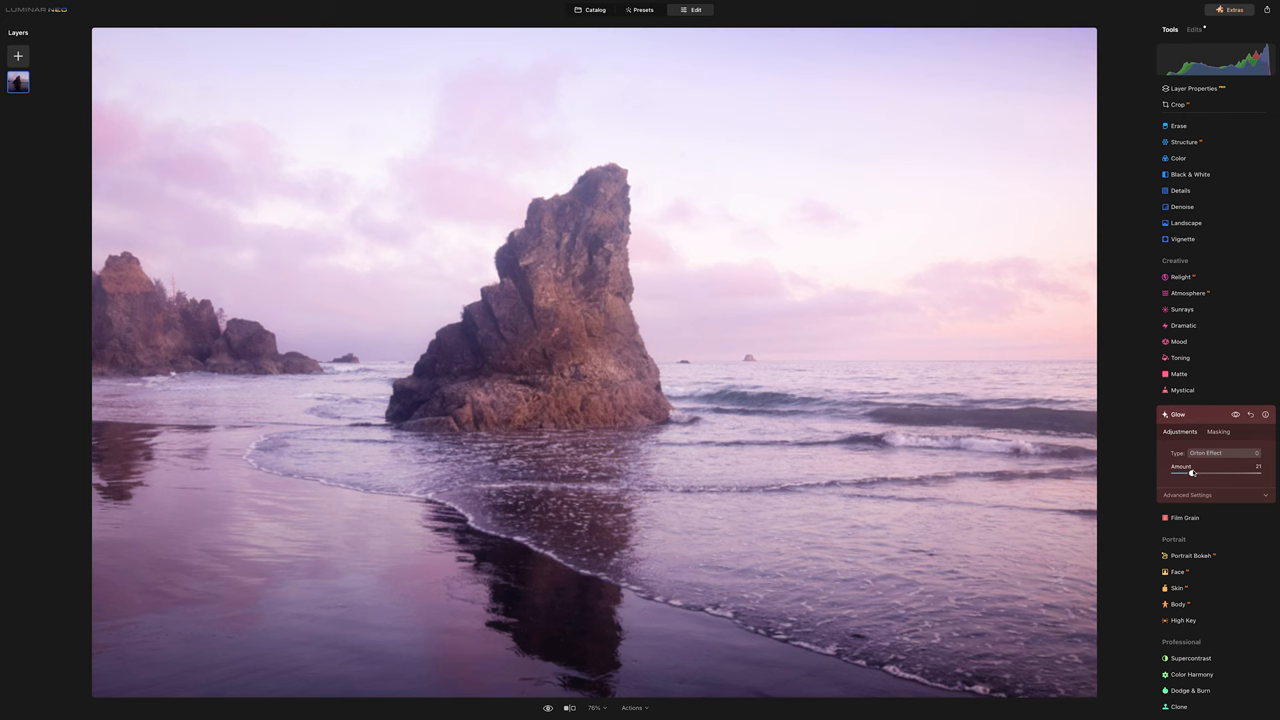
left_click_drag(1190, 472, 1196, 472)
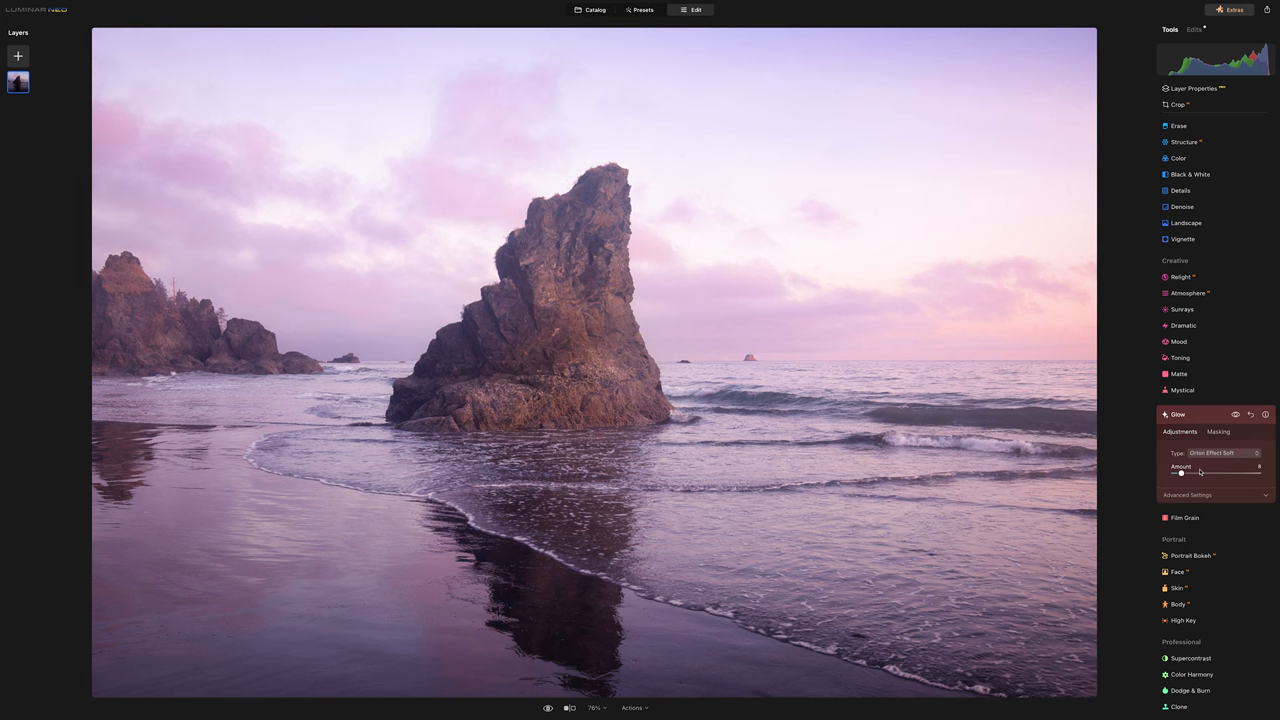
left_click_drag(1180, 474, 1190, 474)
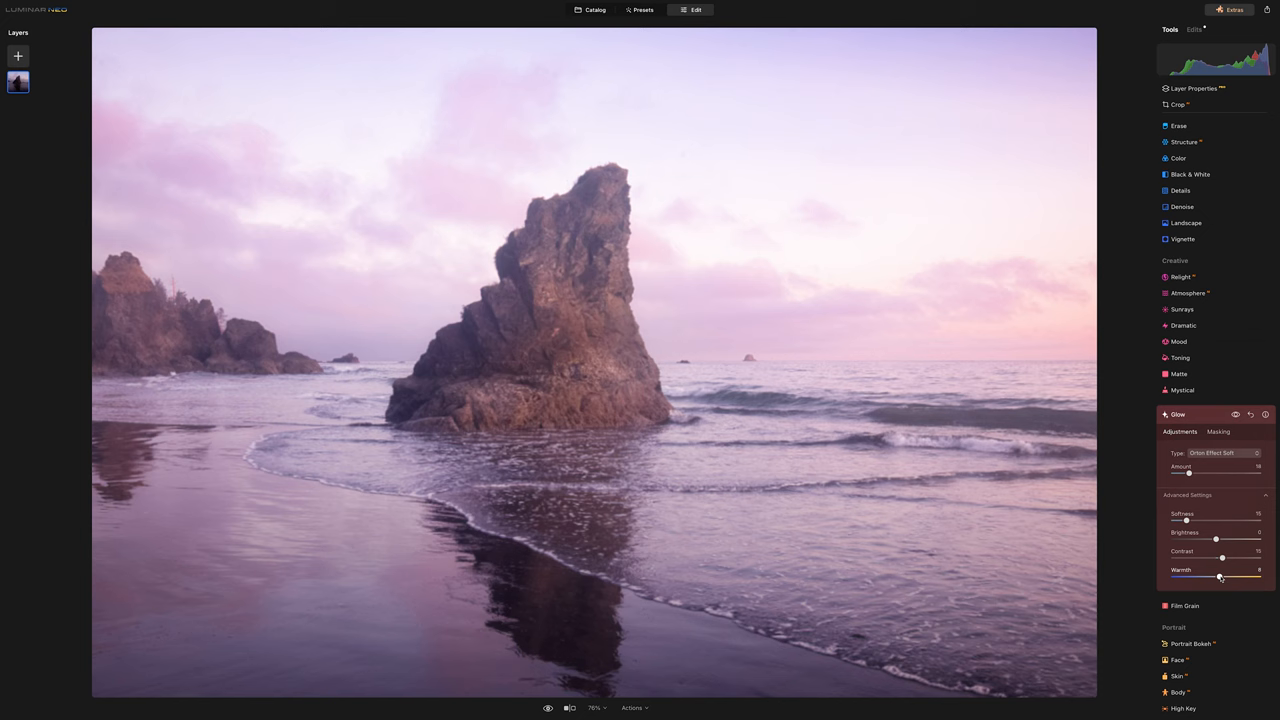
left_click_drag(1220, 578, 1232, 578)
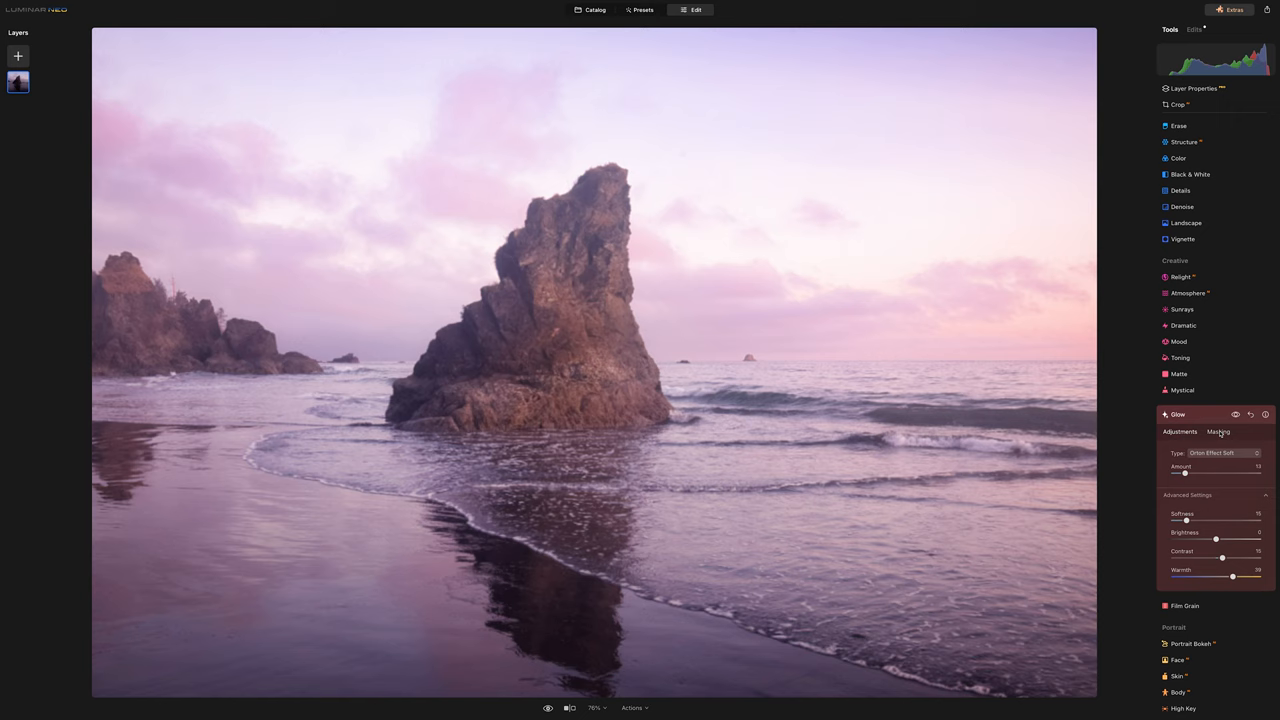
left_click(1234, 412)
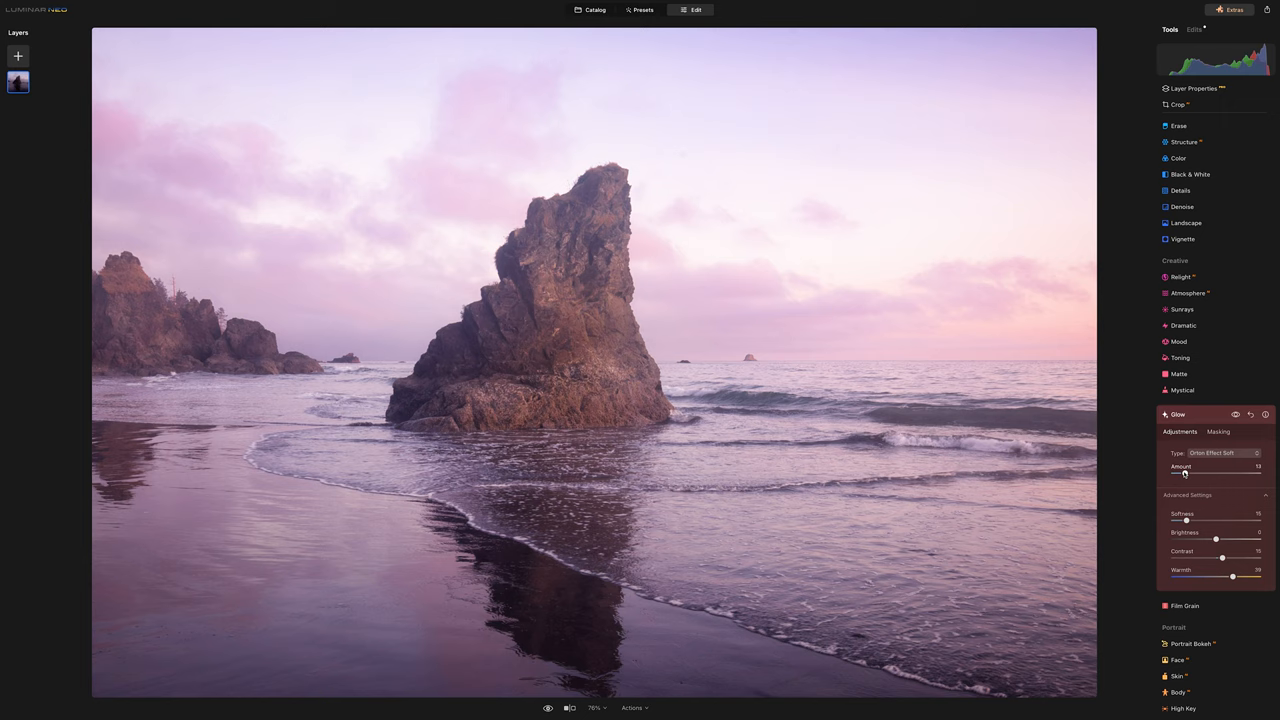
left_click_drag(1186, 476, 1182, 476)
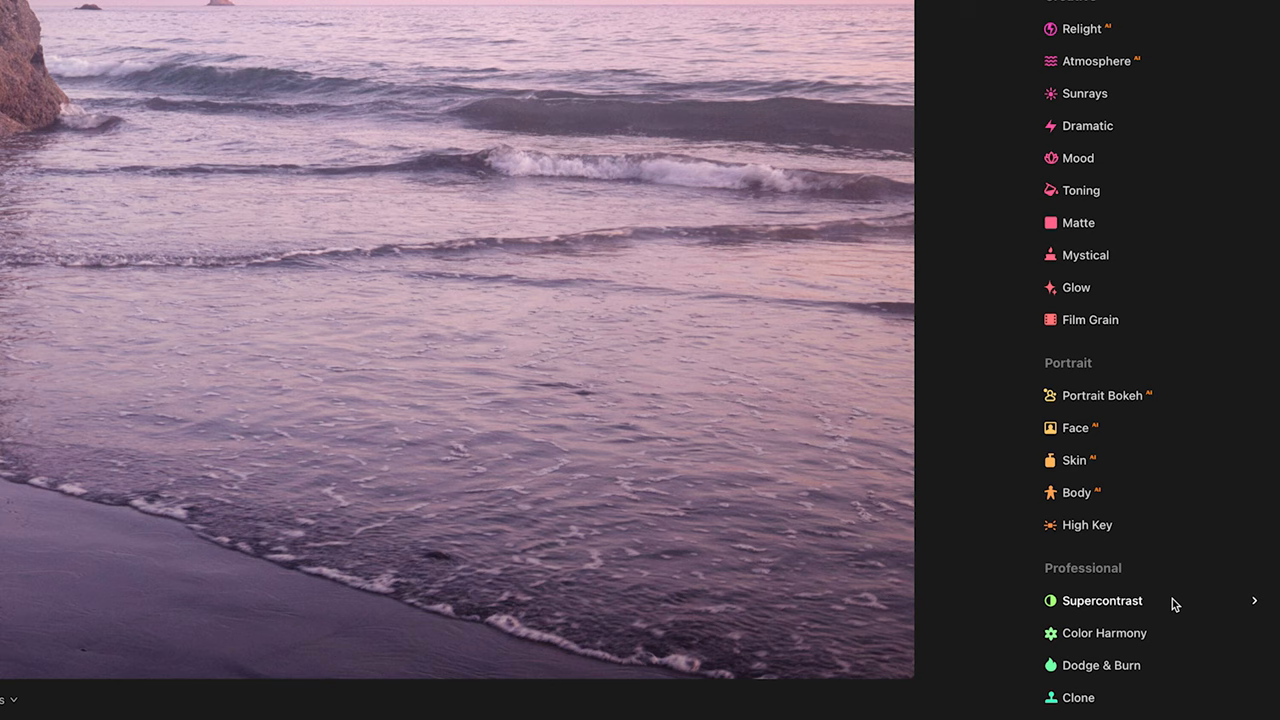
Apply Supercontrast with Highlights Contrast 25 and a light Midtones Contrast nudge
left_click(1102, 600)
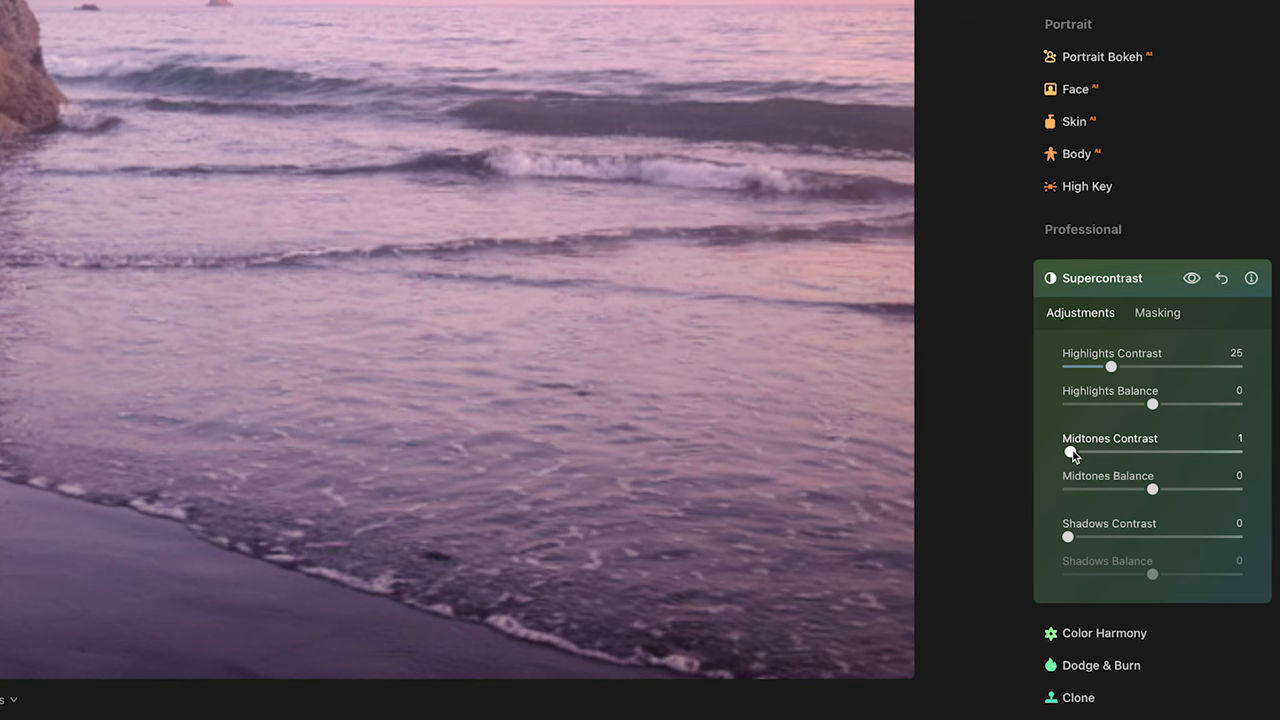
left_click_drag(1068, 452, 1168, 520)
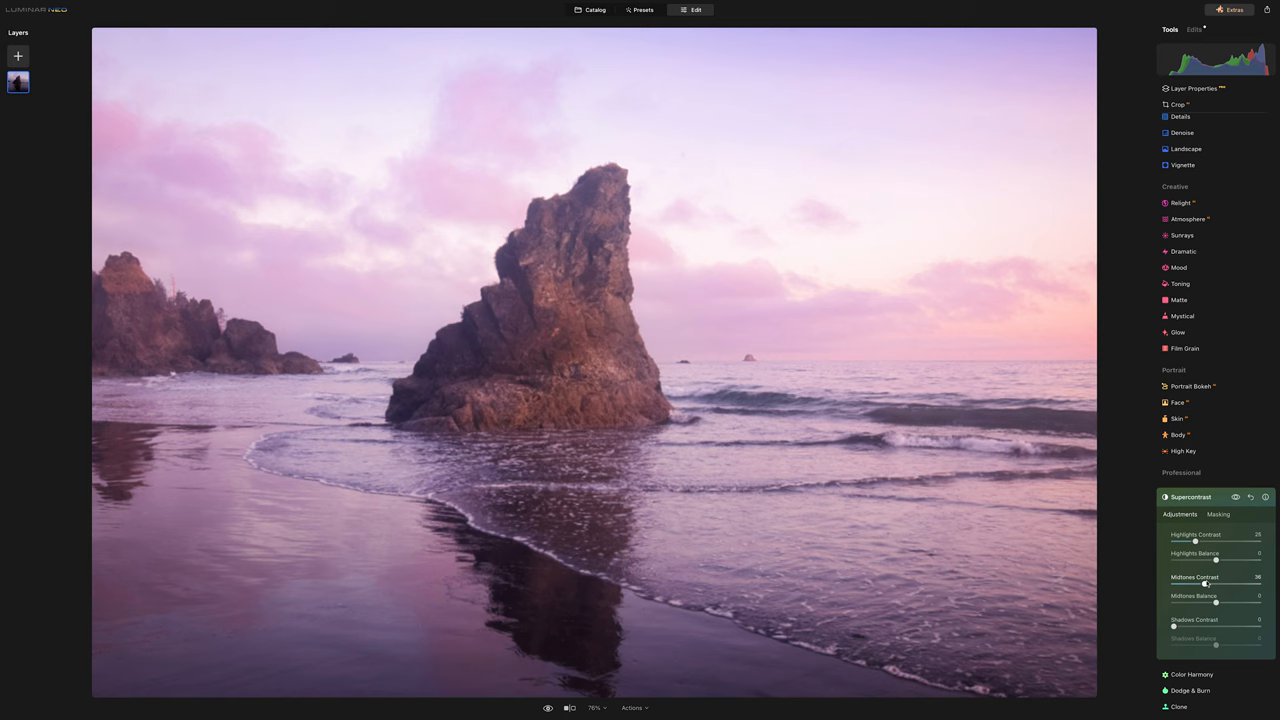
left_click_drag(1204, 584, 1210, 584)
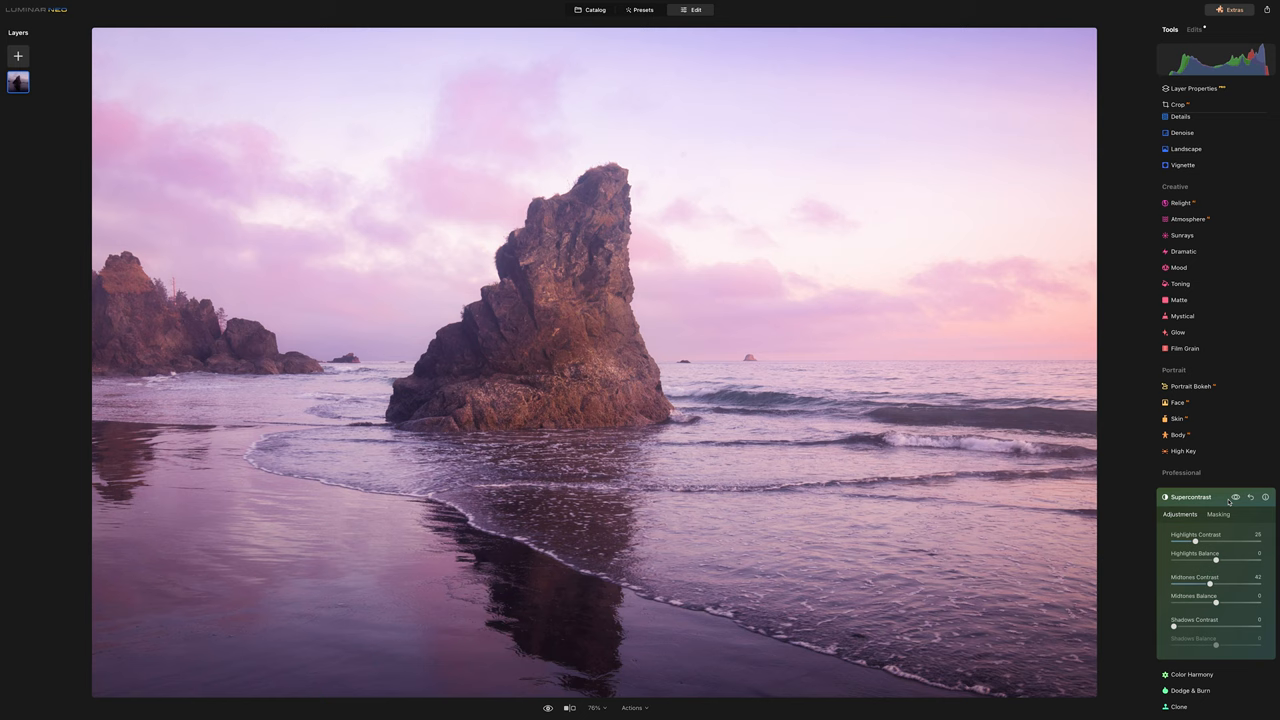
left_click(1240, 496)
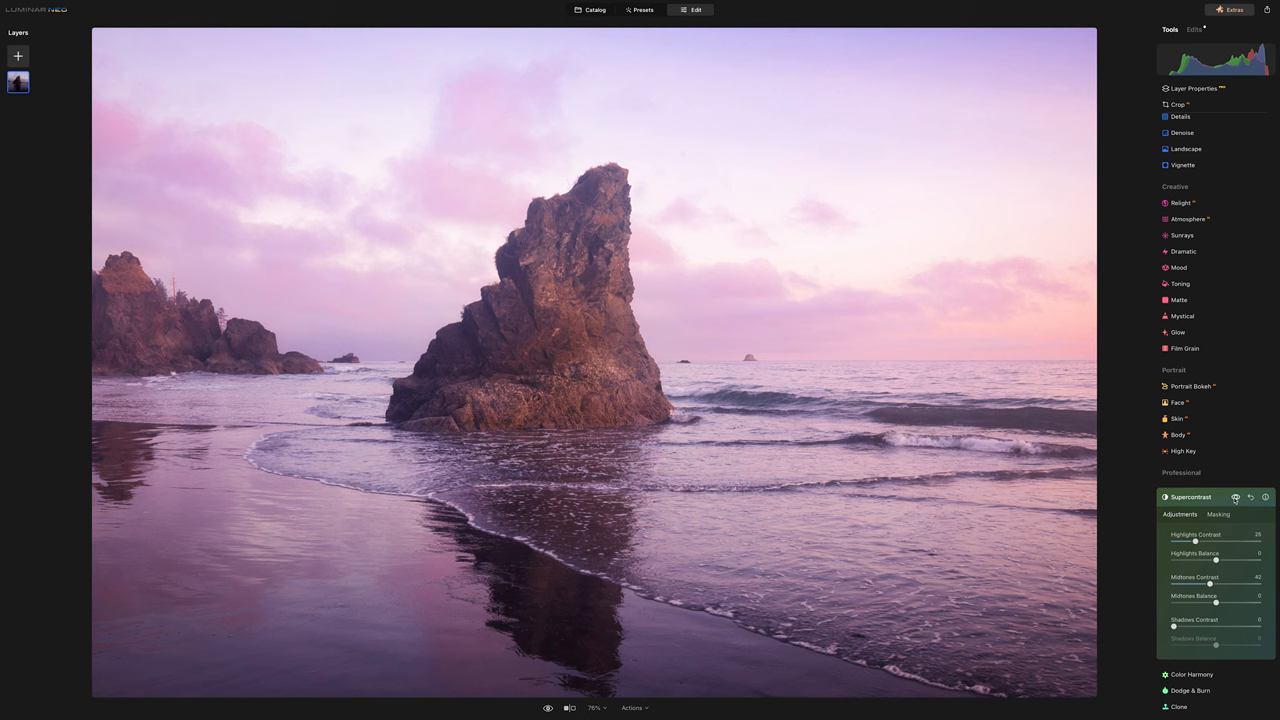
left_click(592, 10)
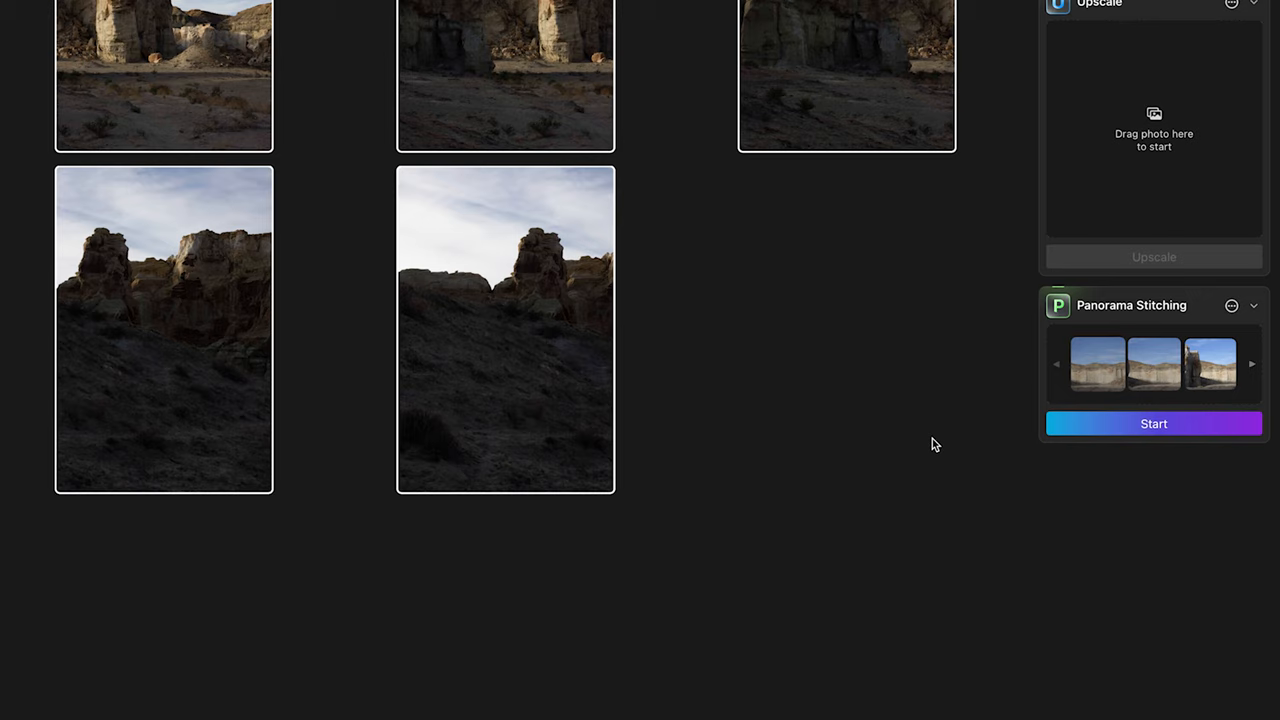
Select the desert rock frames for the Panorama Stitching extension
left_click(1152, 424)
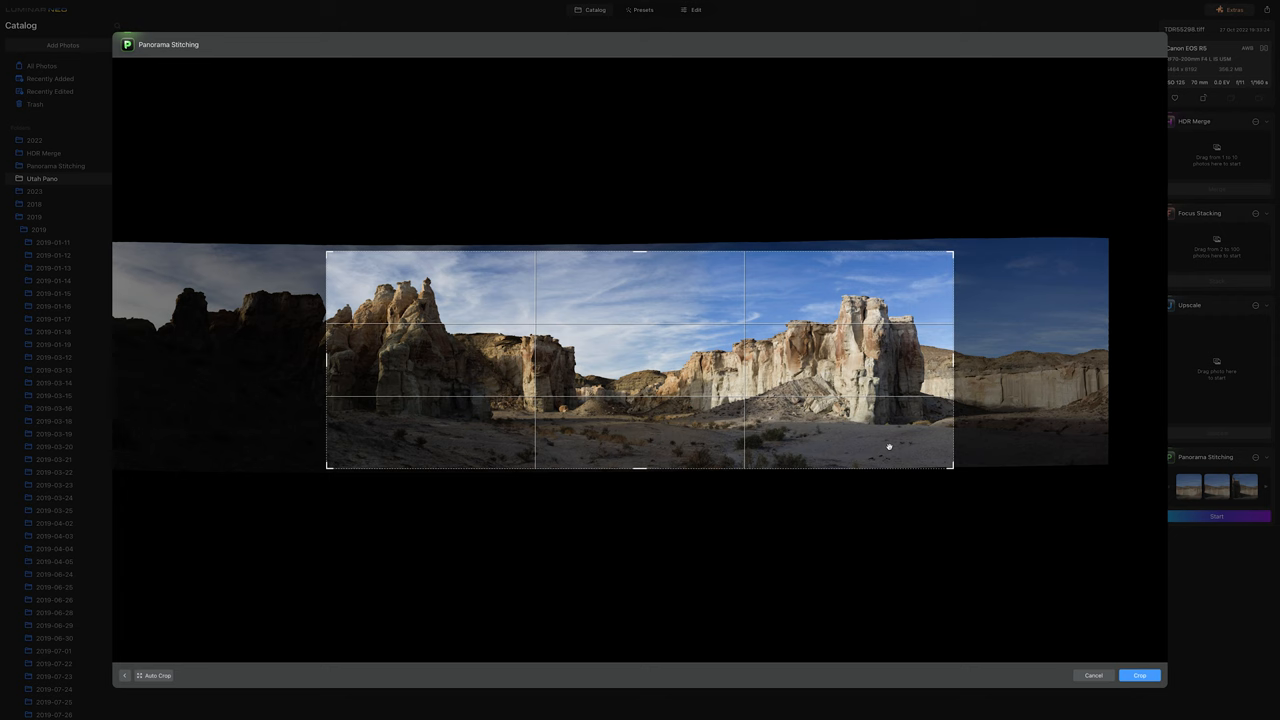
Apply the crop trimming the stitched panorama to the rocks and sky
left_click(1138, 676)
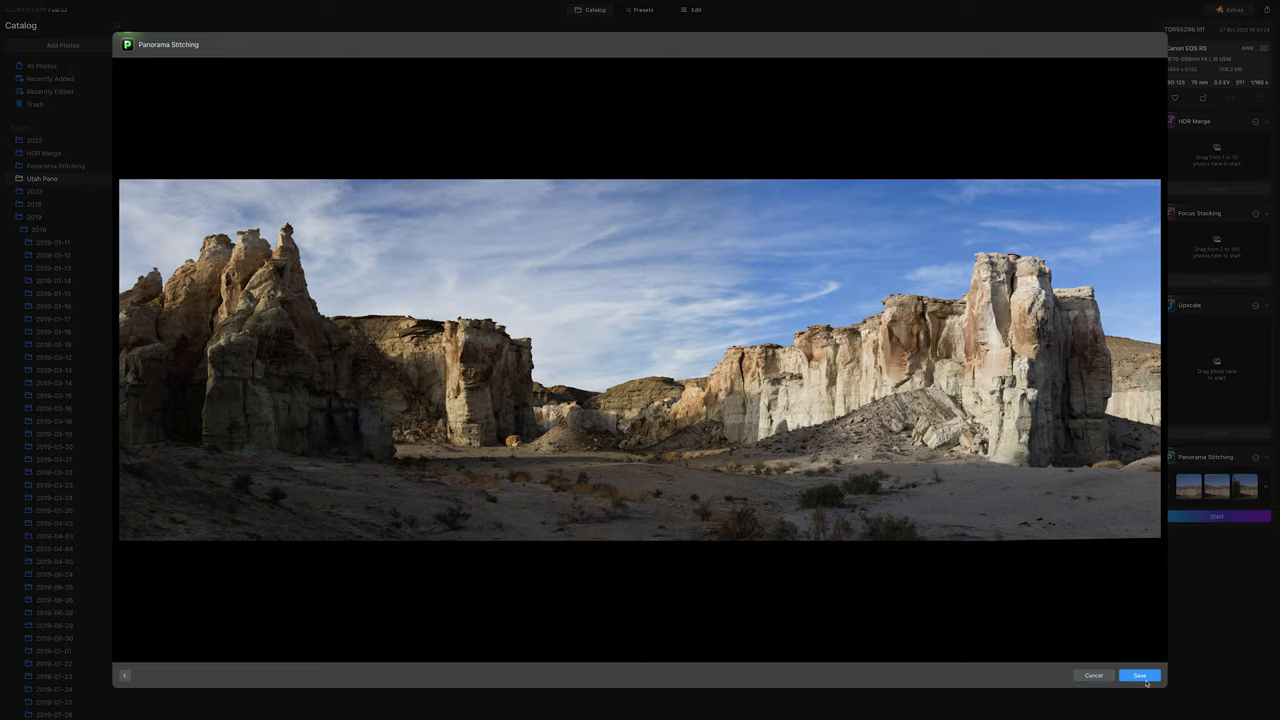
Save the cropped panorama, load it in Edit and expand the Develop adjustments
left_click(1140, 676)
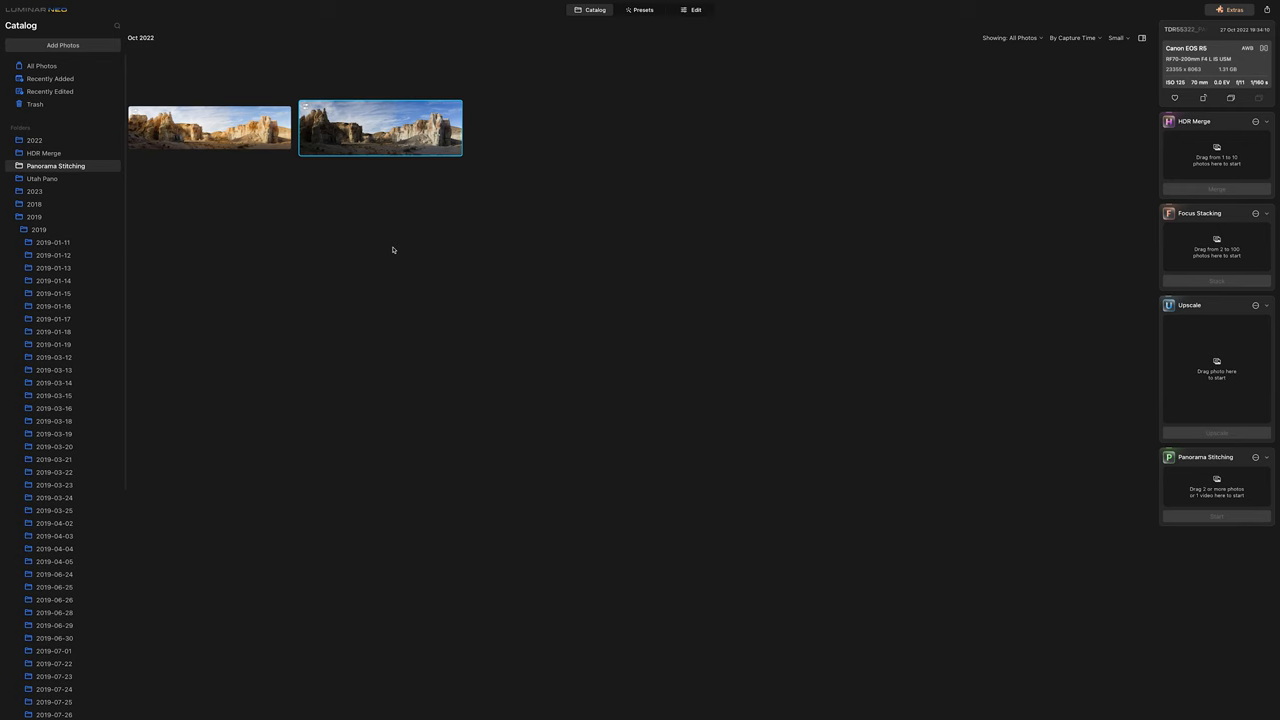
left_click(692, 10)
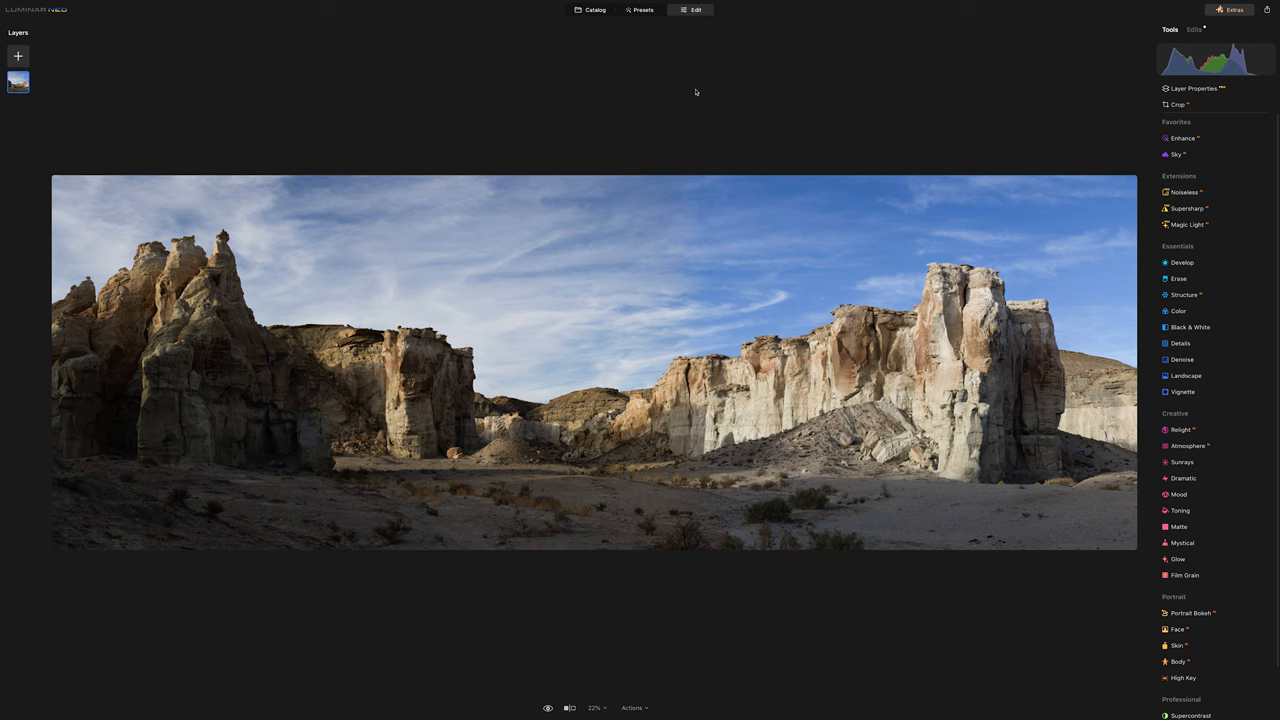
left_click(1178, 262)
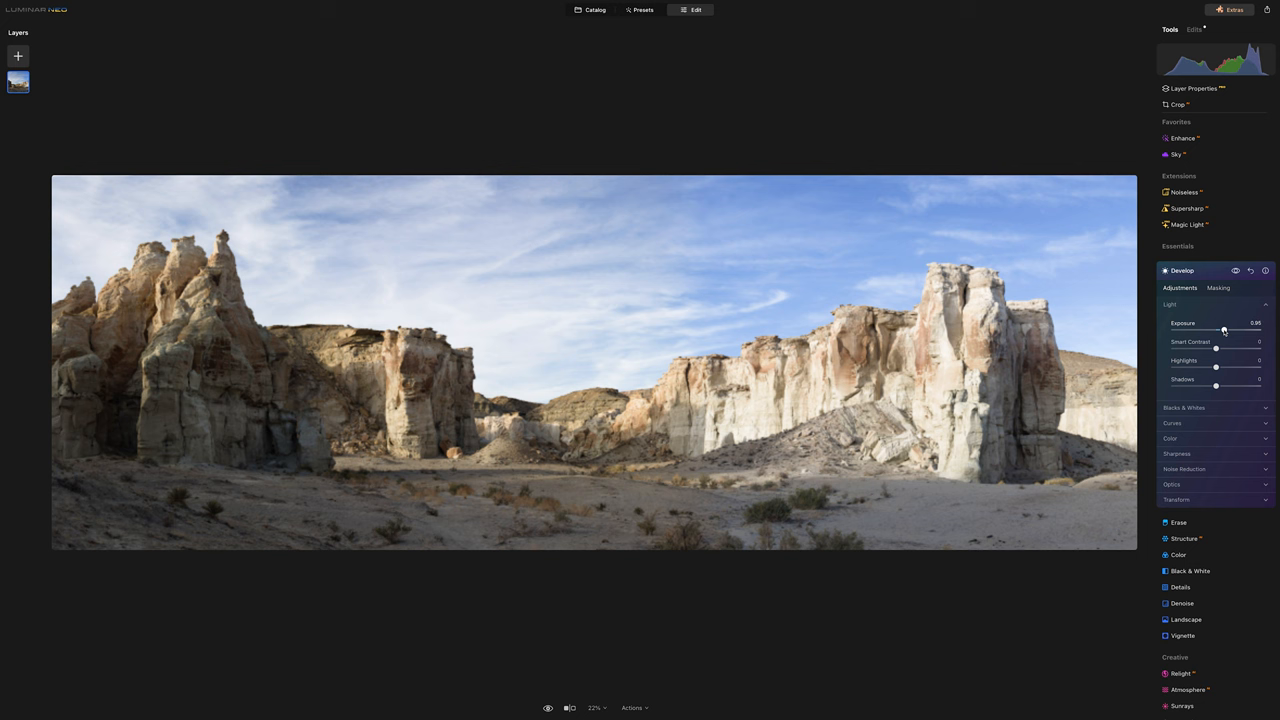